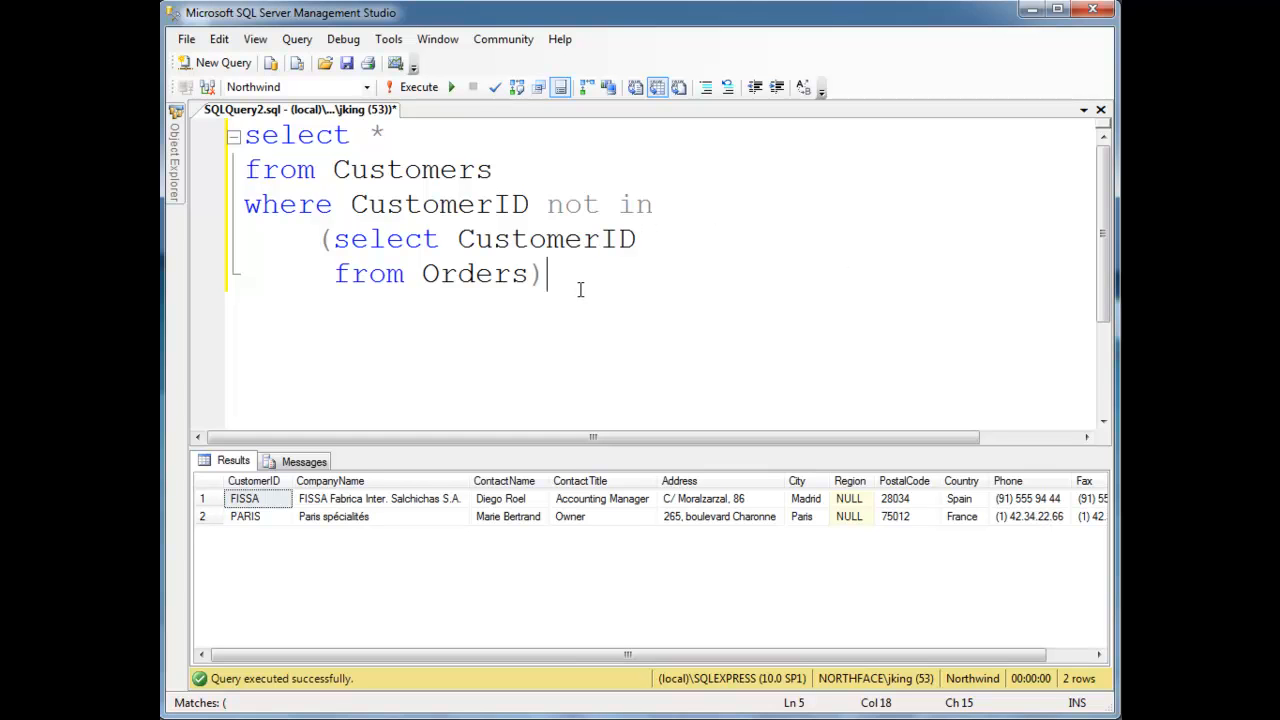
Replace the 'not in' filter with 'not exists' over the Orders subquery
{"action": "key", "text": "ctrl+a"}
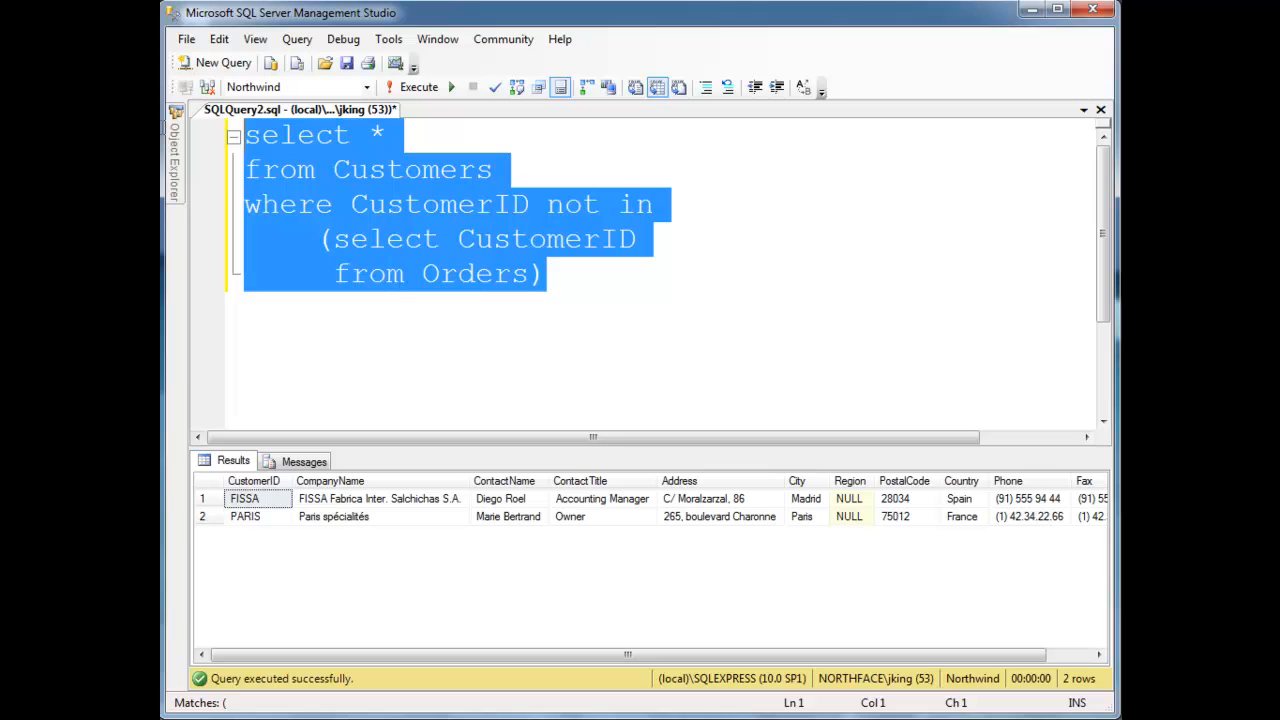
{"action": "left_click", "coordinate": [416, 524]}
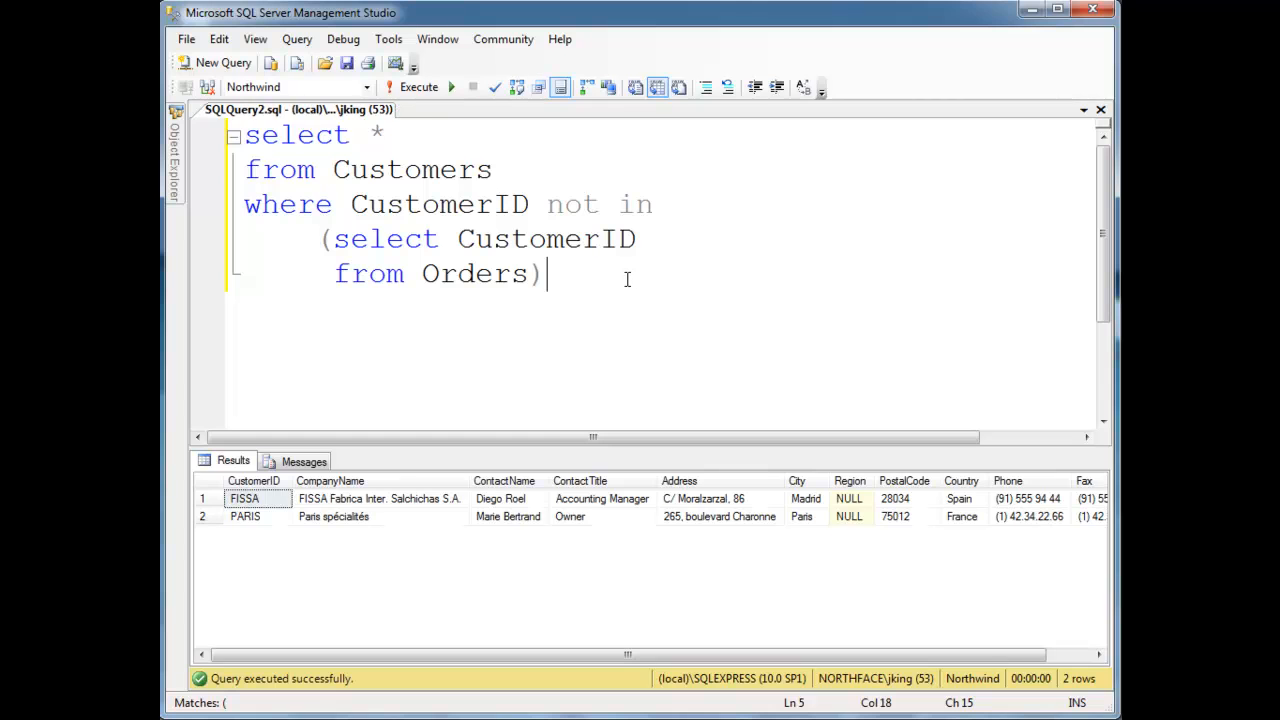
{"action": "left_click_drag", "start_coordinate": [324, 238], "coordinate": [518, 272]}
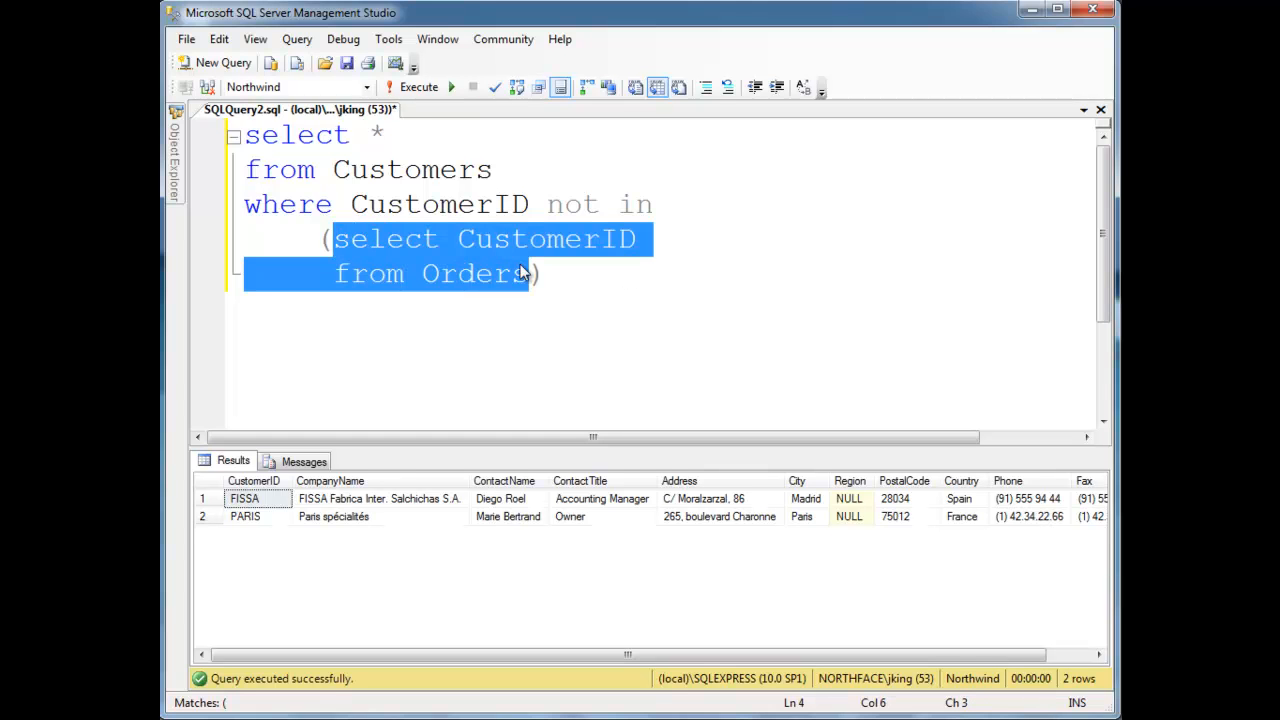
{"action": "mouse_move", "coordinate": [500, 268]}
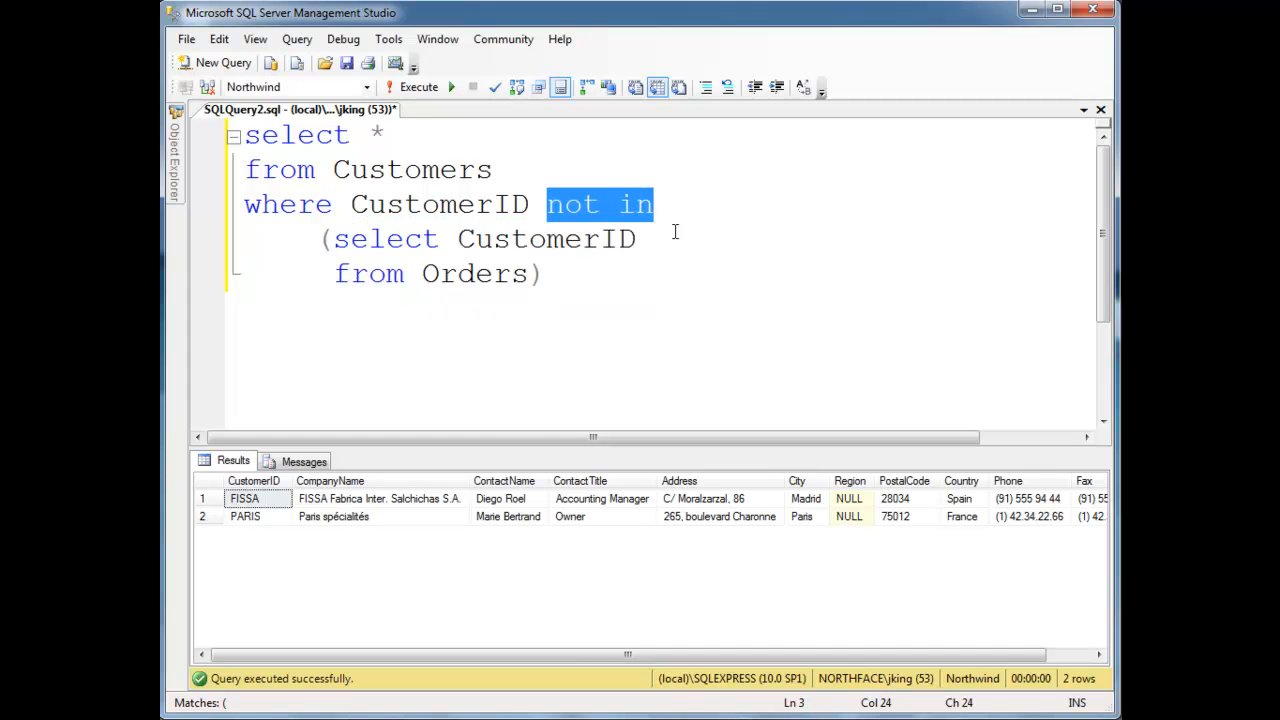
{"action": "left_click", "coordinate": [664, 204]}
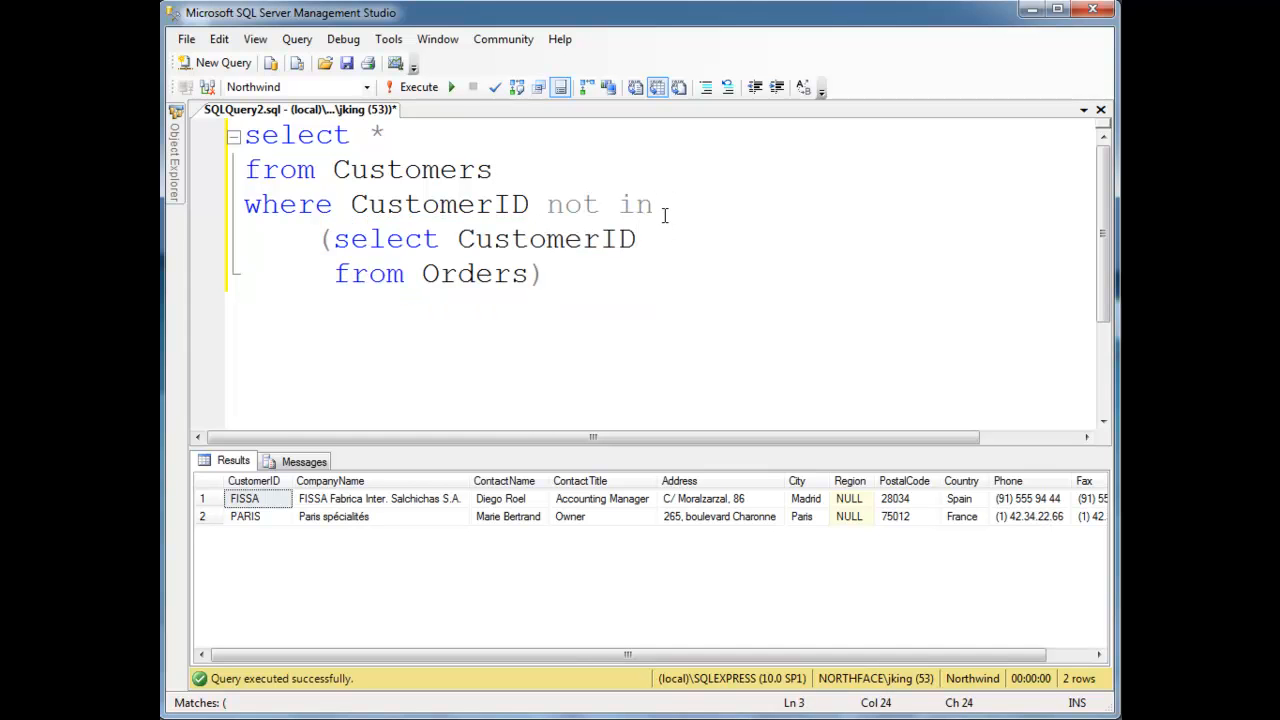
{"action": "left_click_drag", "start_coordinate": [548, 204], "coordinate": [652, 204]}
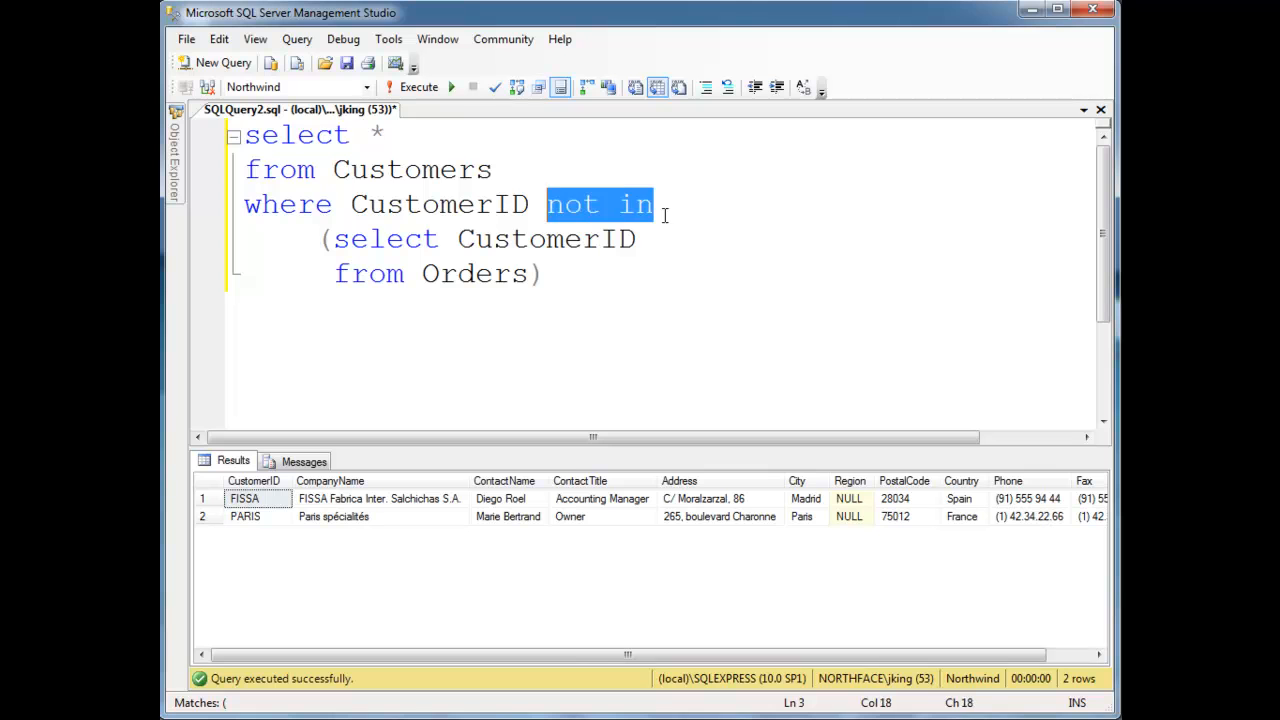
{"action": "type", "text": "exists"}
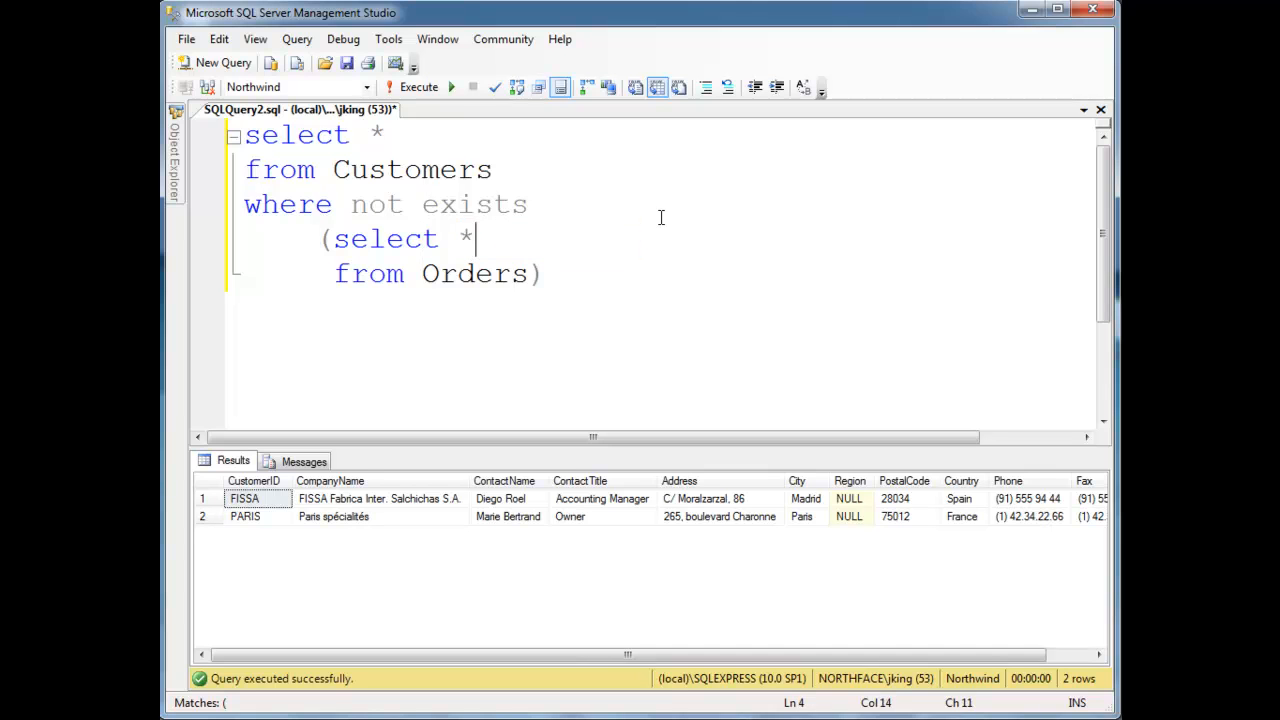
Select *,* and correlate the subquery with where o.CustomerID = c.CustomerID using aliases c and o
{"action": "double_click", "coordinate": [474, 204]}
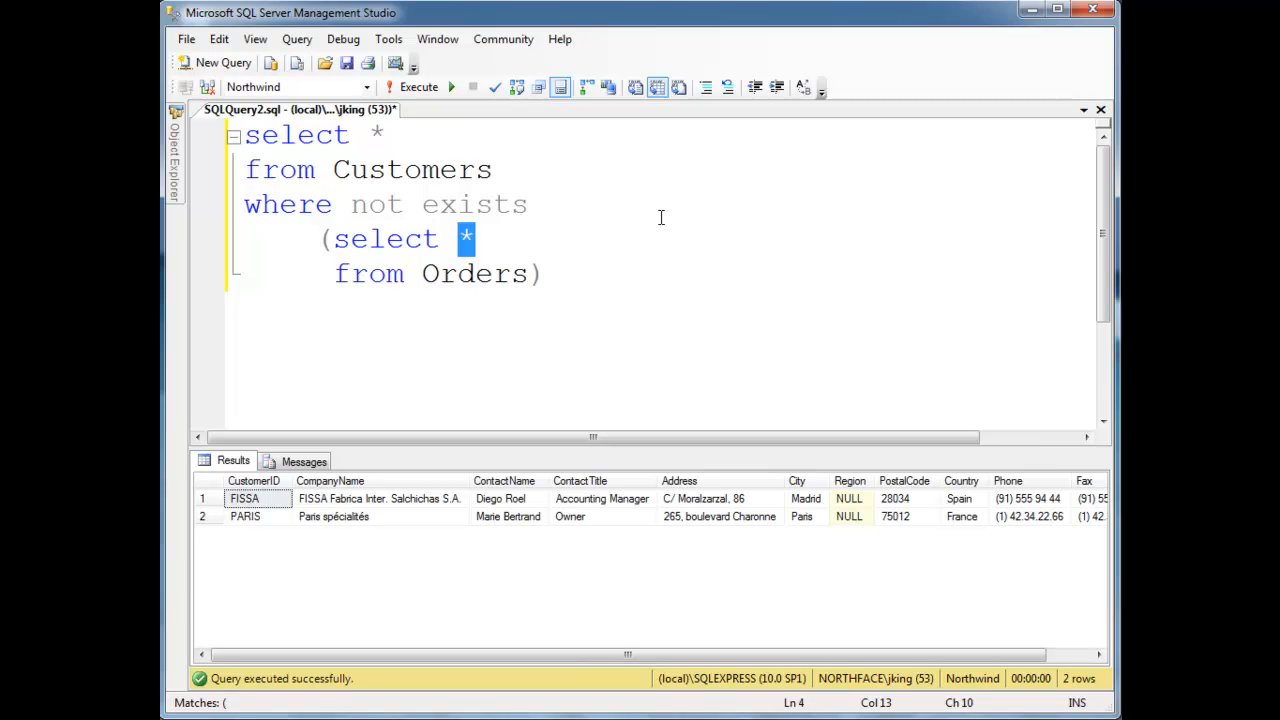
{"action": "type", "text": ",*"}
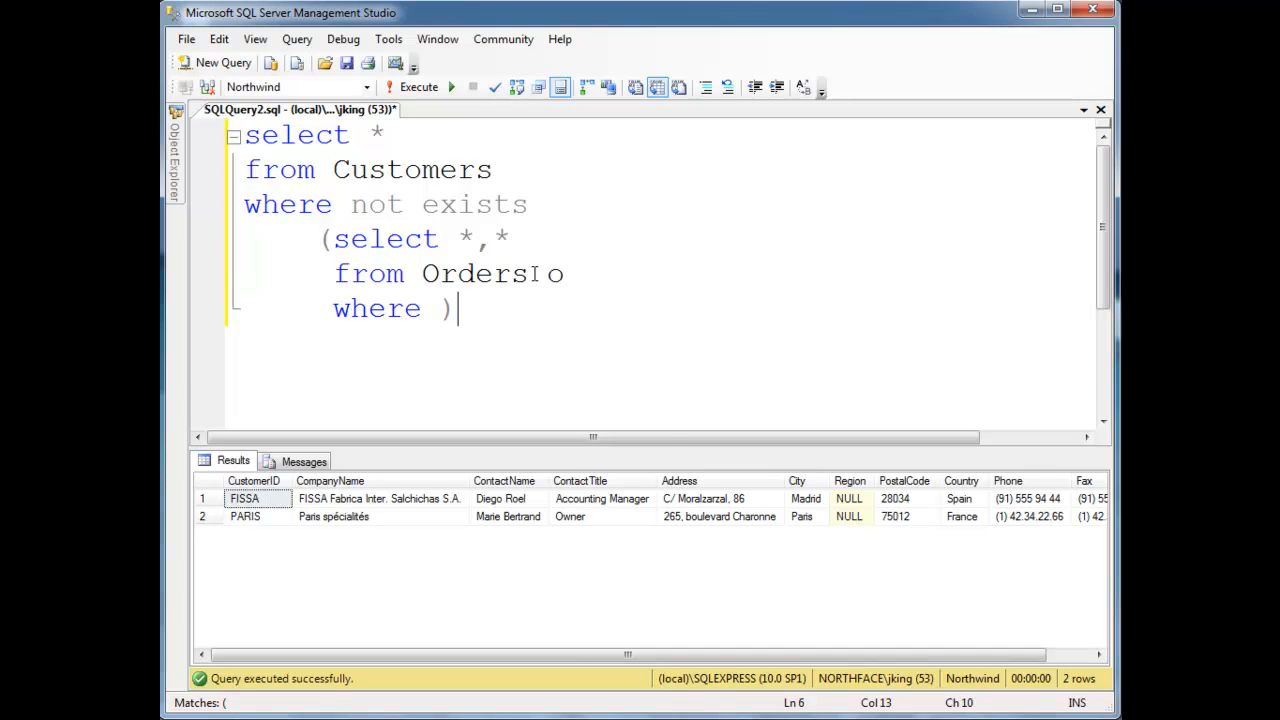
{"action": "type", "text": "o.CustomerID ="}
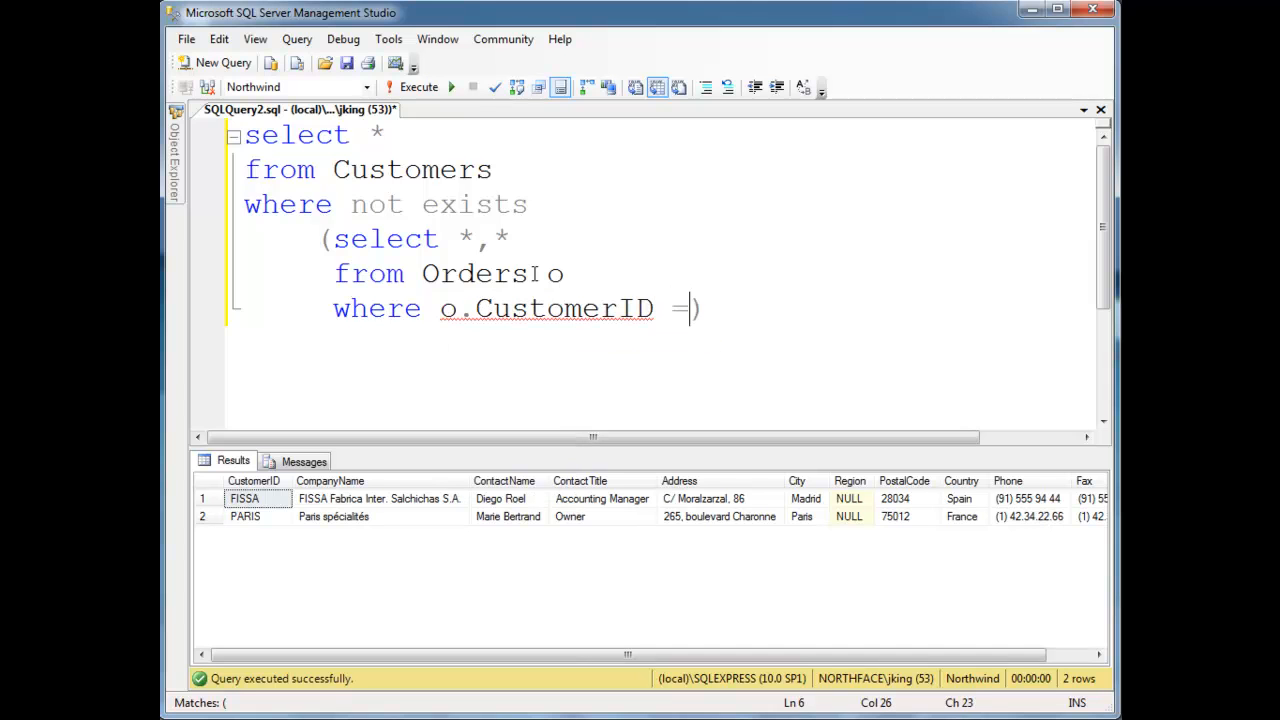
{"action": "type", "text": "c"}
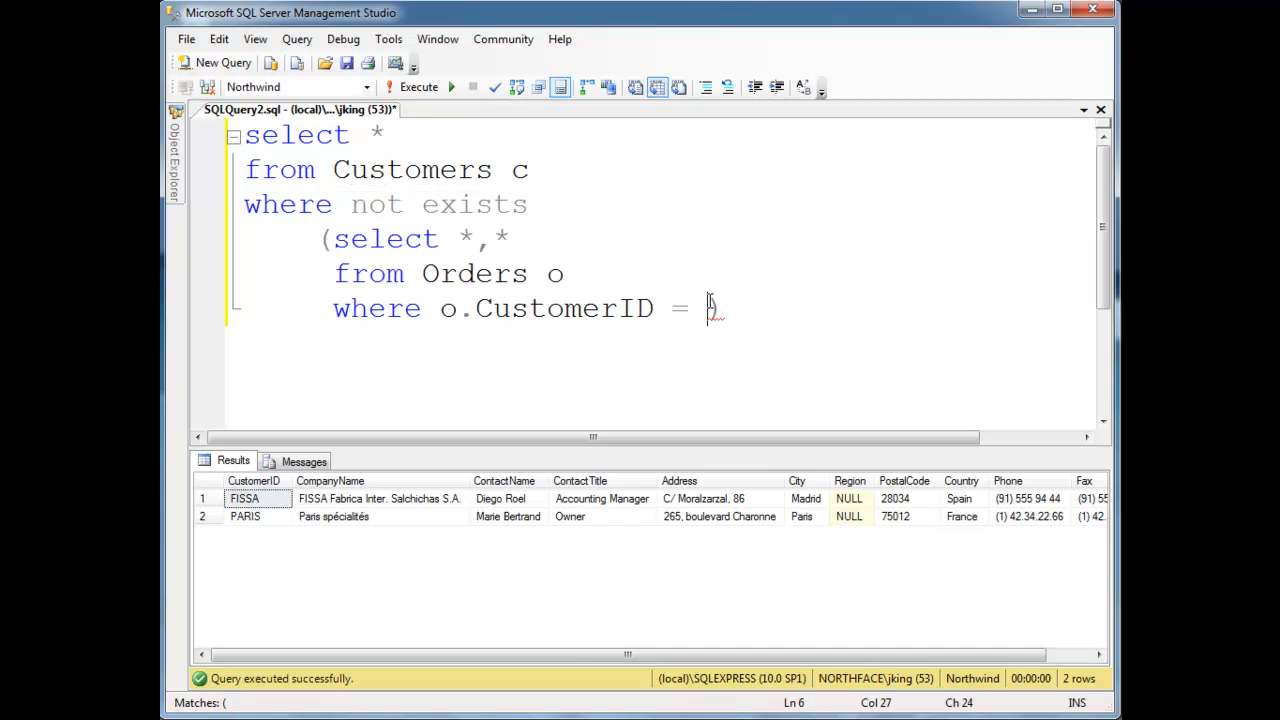
{"action": "type", "text": "c.CustomerID)"}
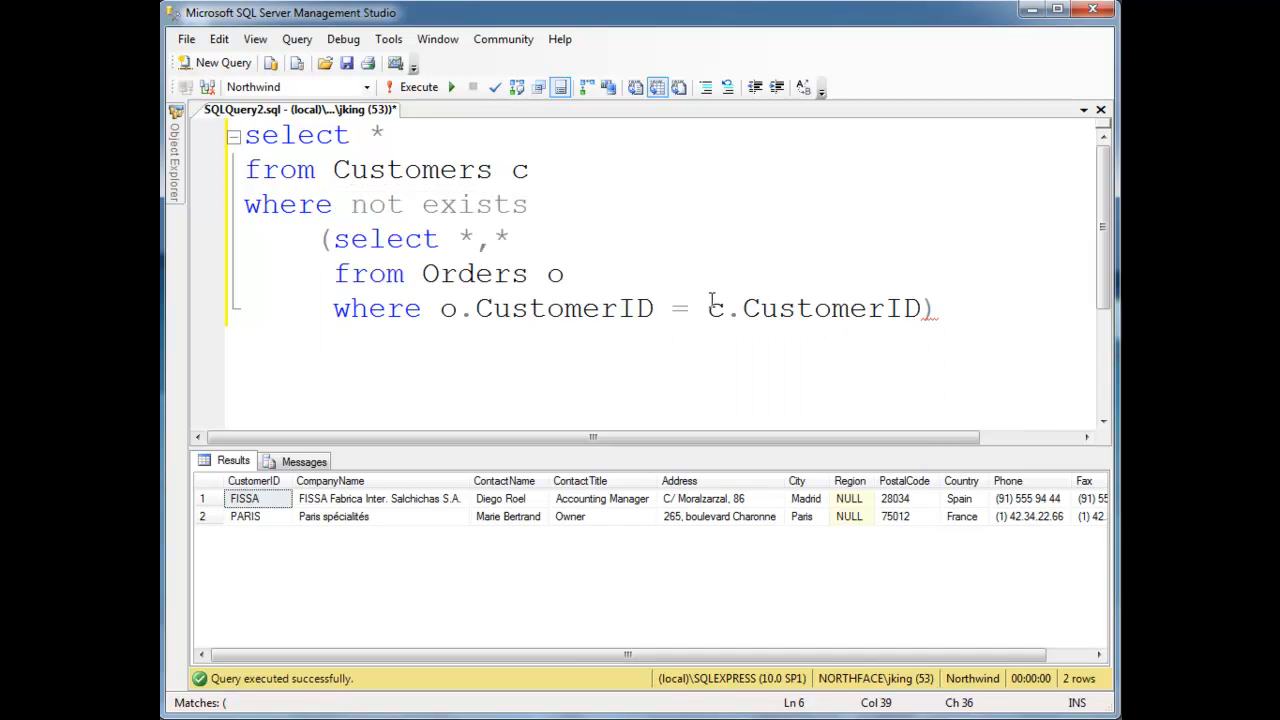
{"action": "mouse_move", "coordinate": [376, 516]}
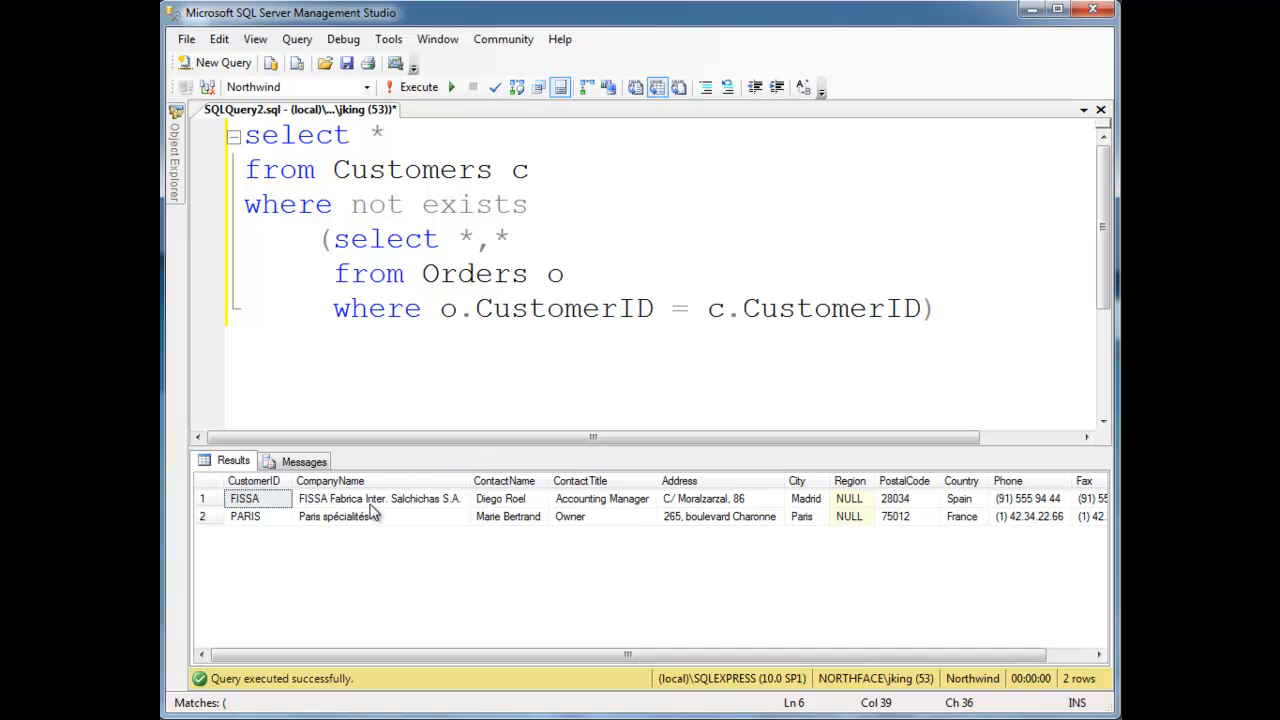
{"action": "mouse_move", "coordinate": [490, 200]}
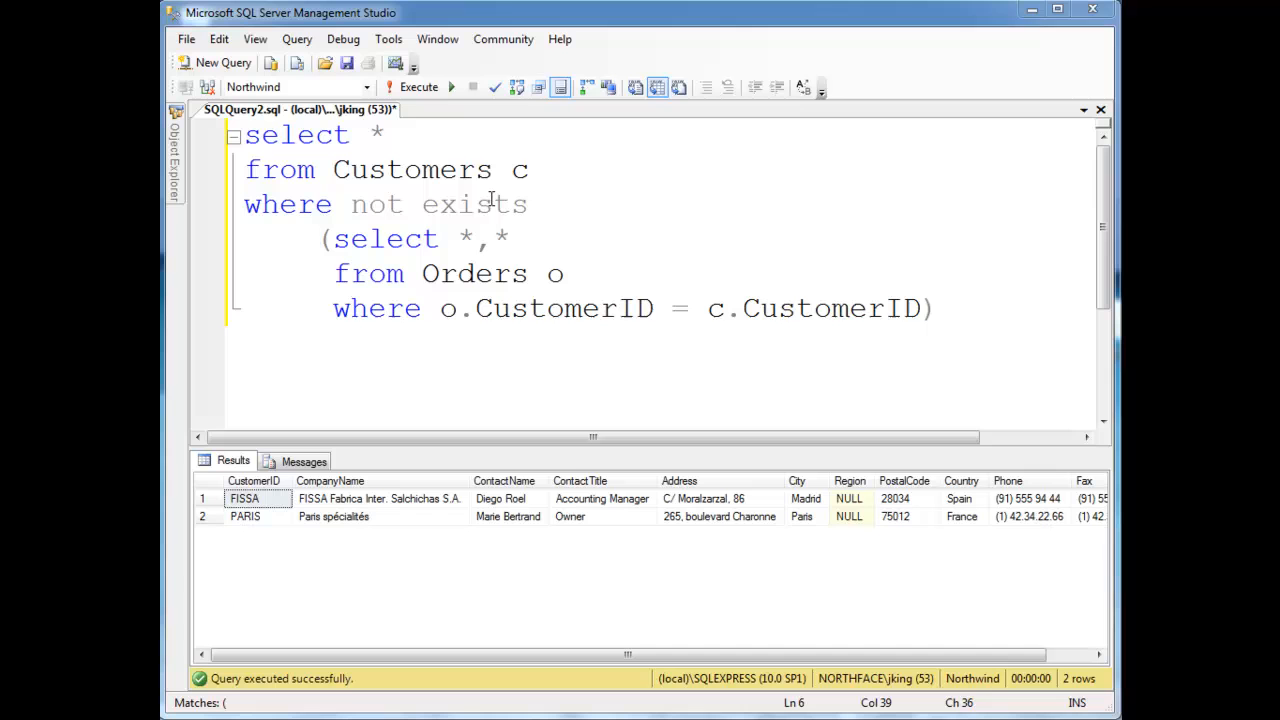
{"action": "left_click", "coordinate": [710, 308]}
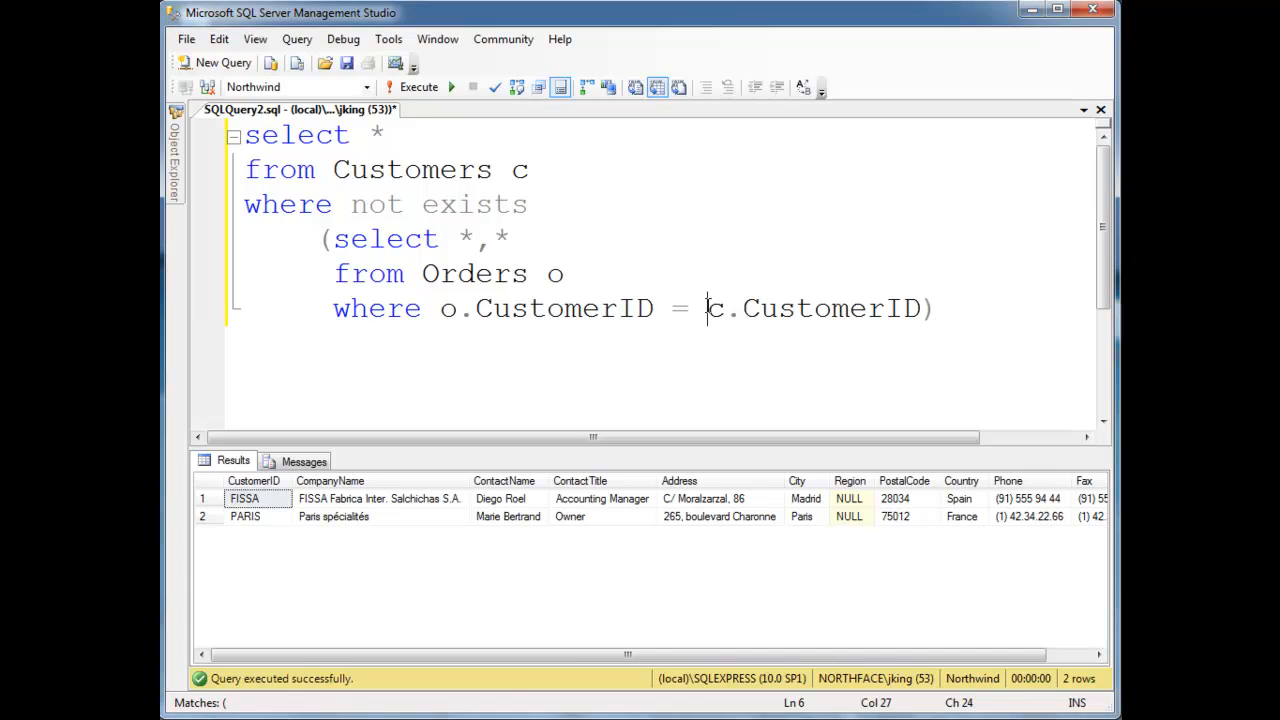
{"action": "left_click_drag", "start_coordinate": [708, 308], "coordinate": [920, 308]}
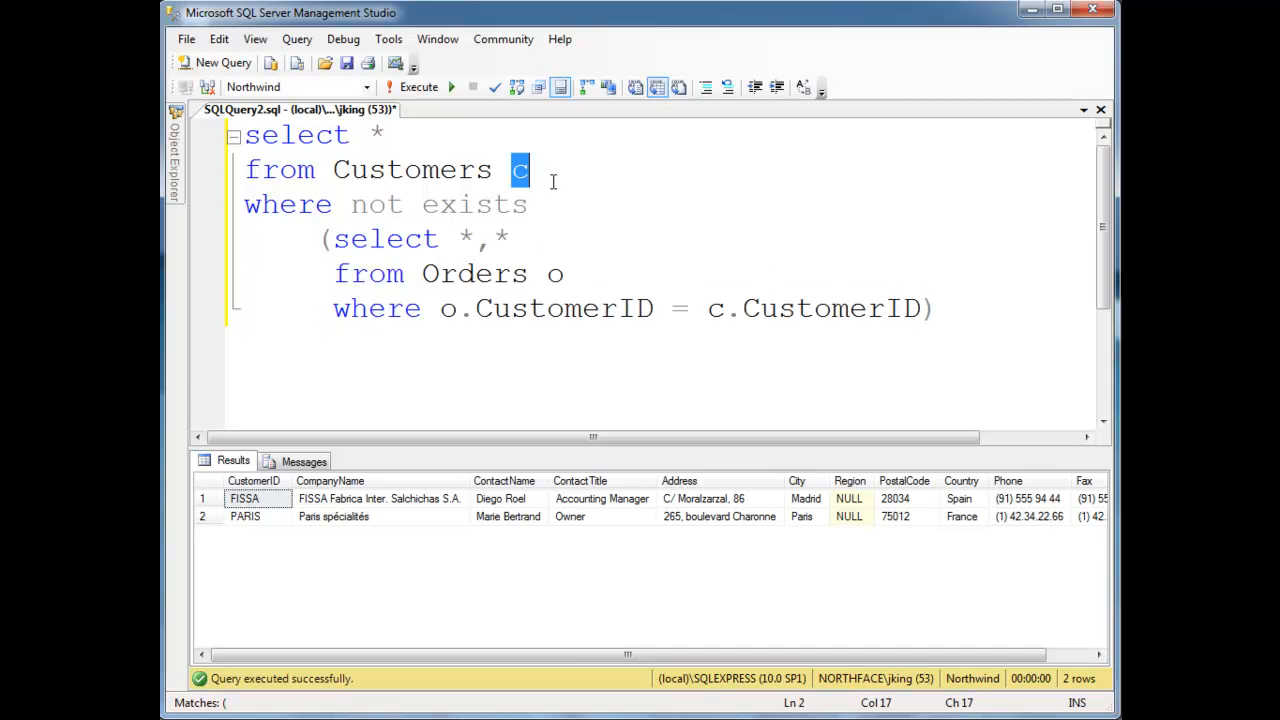
{"action": "mouse_move", "coordinate": [368, 236]}
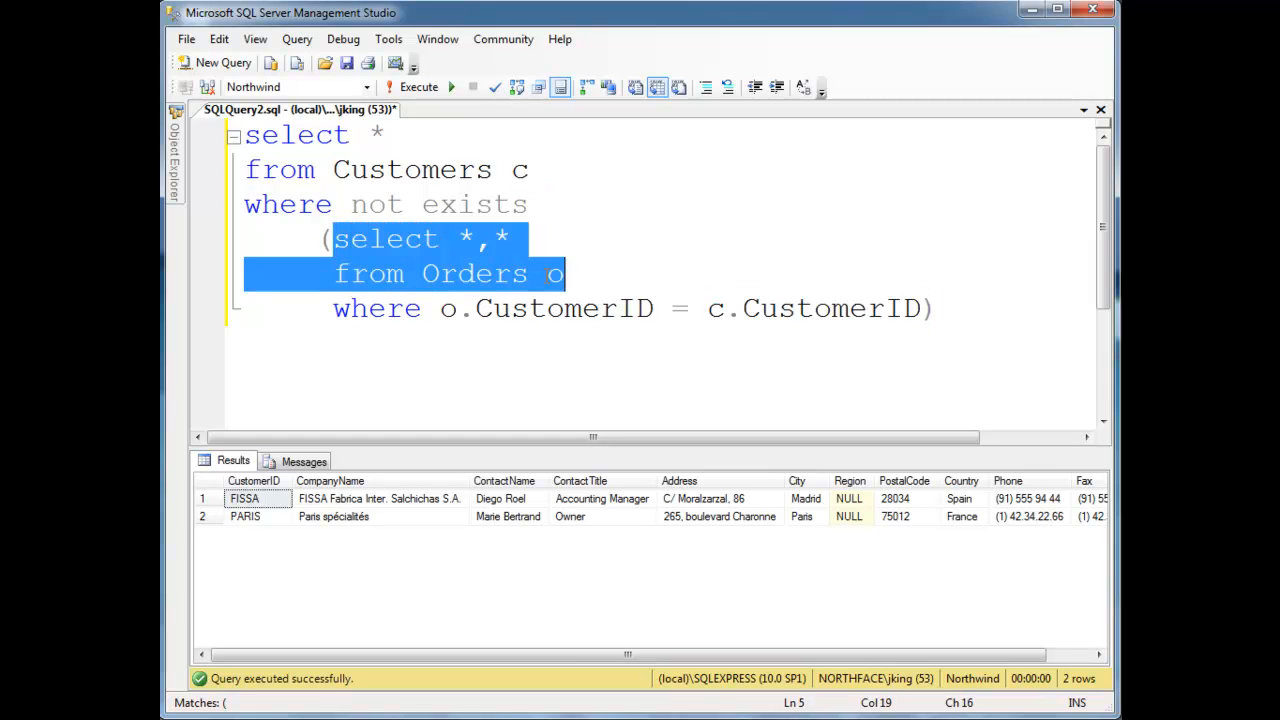
{"action": "double_click", "coordinate": [472, 204]}
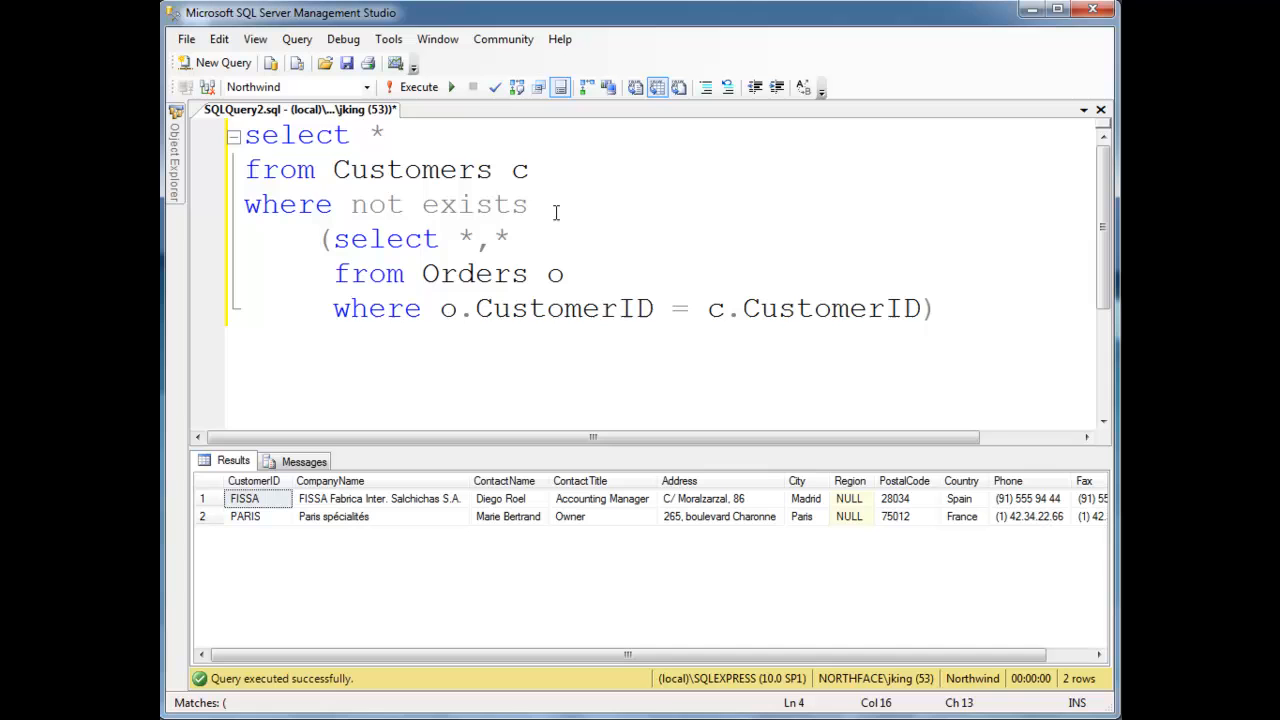
{"action": "double_click", "coordinate": [474, 204]}
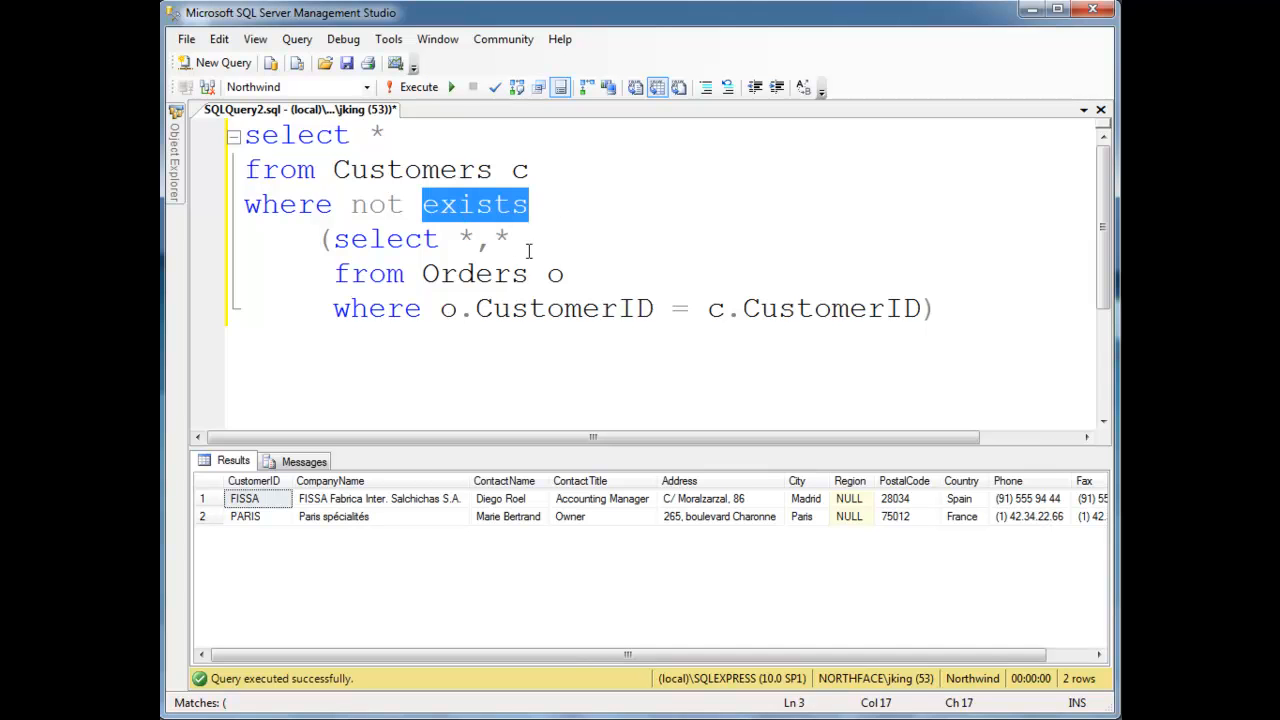
{"action": "mouse_move", "coordinate": [572, 234]}
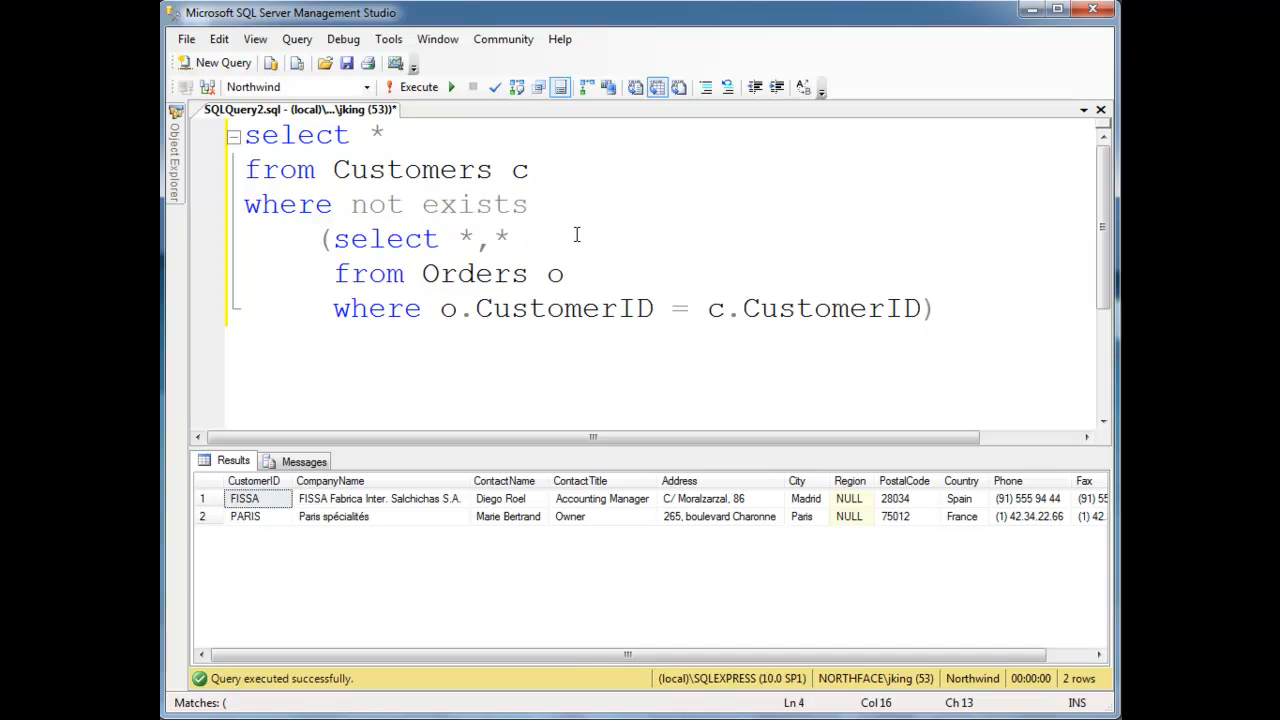
{"action": "left_click_drag", "start_coordinate": [458, 238], "coordinate": [516, 238]}
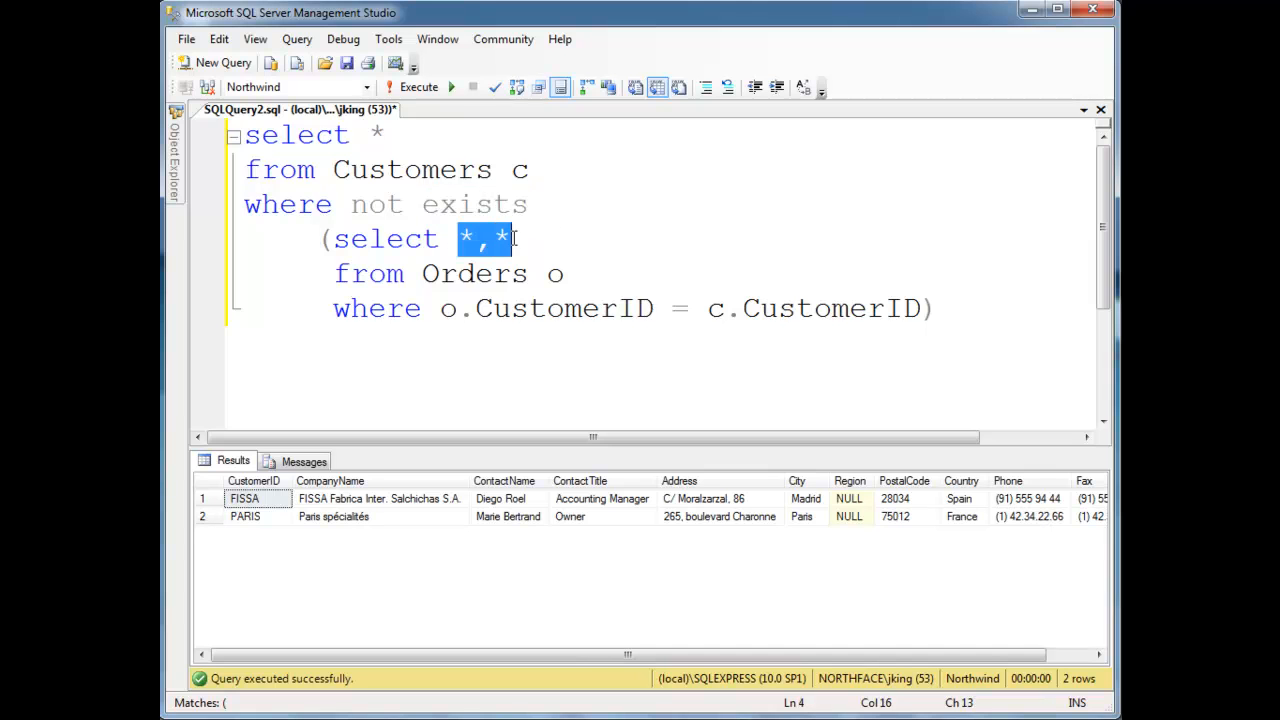
{"action": "mouse_move", "coordinate": [750, 220]}
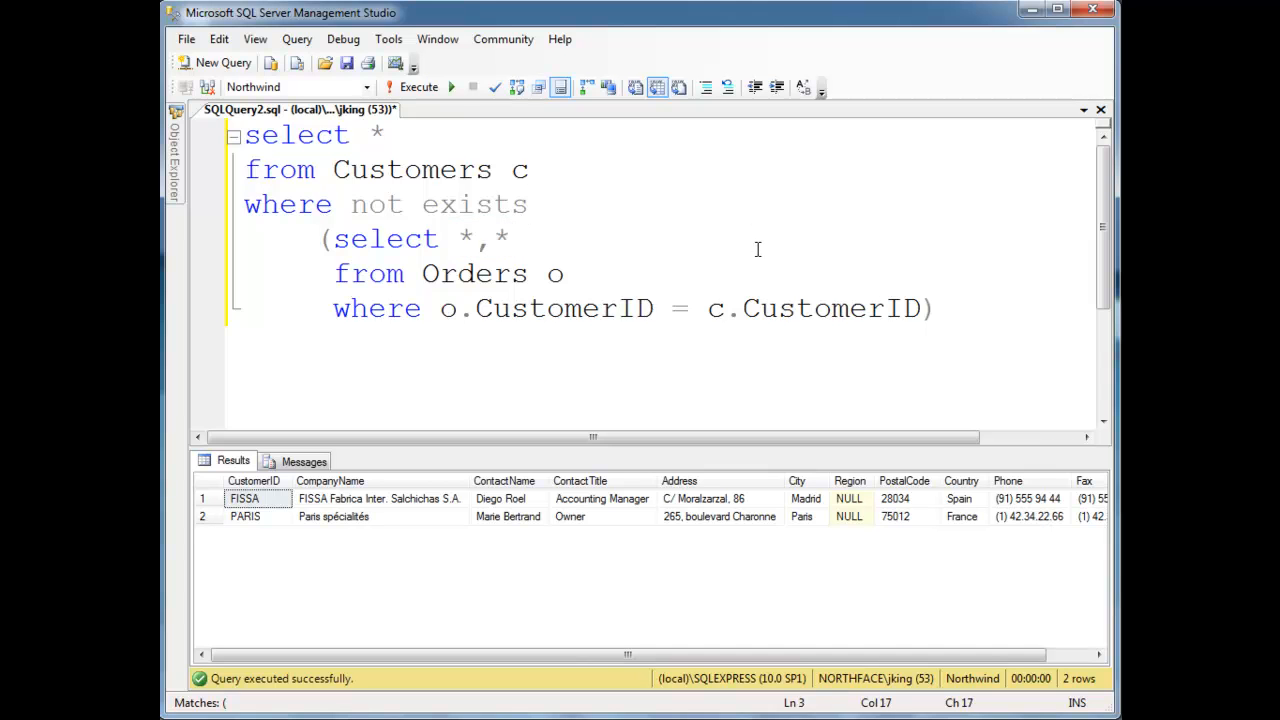
{"action": "left_click", "coordinate": [516, 238]}
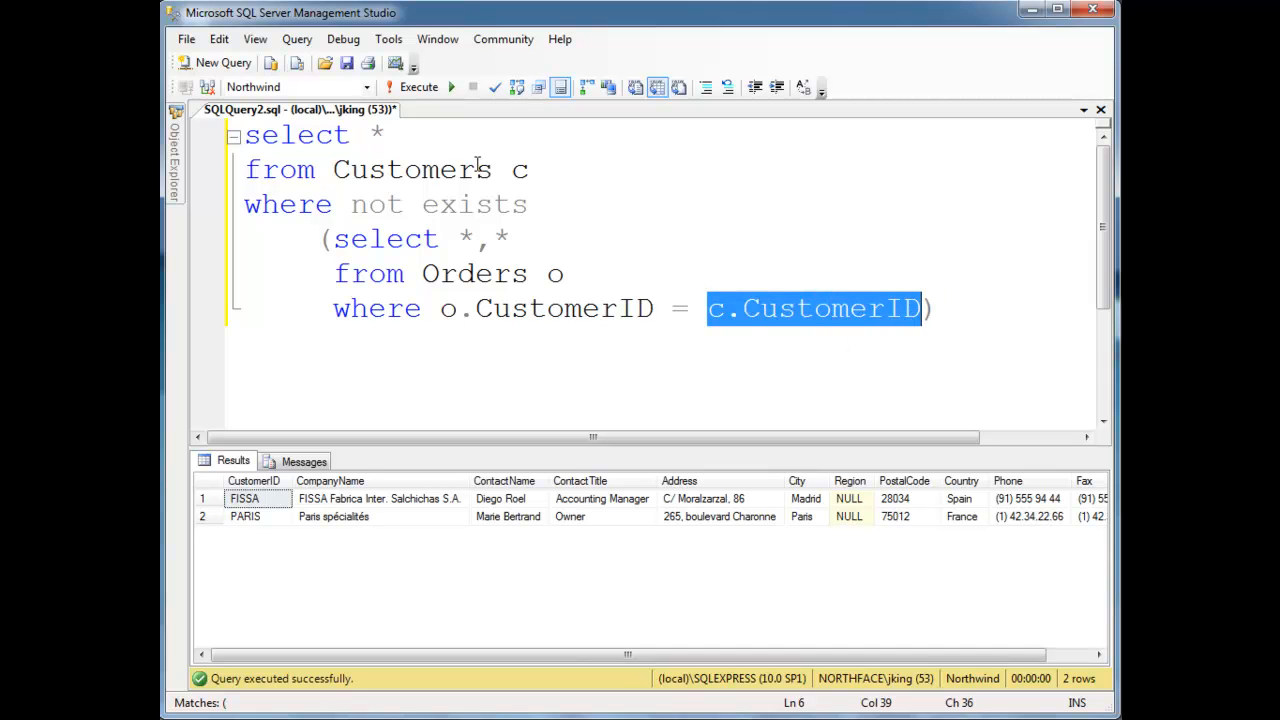
{"action": "left_click", "coordinate": [508, 168]}
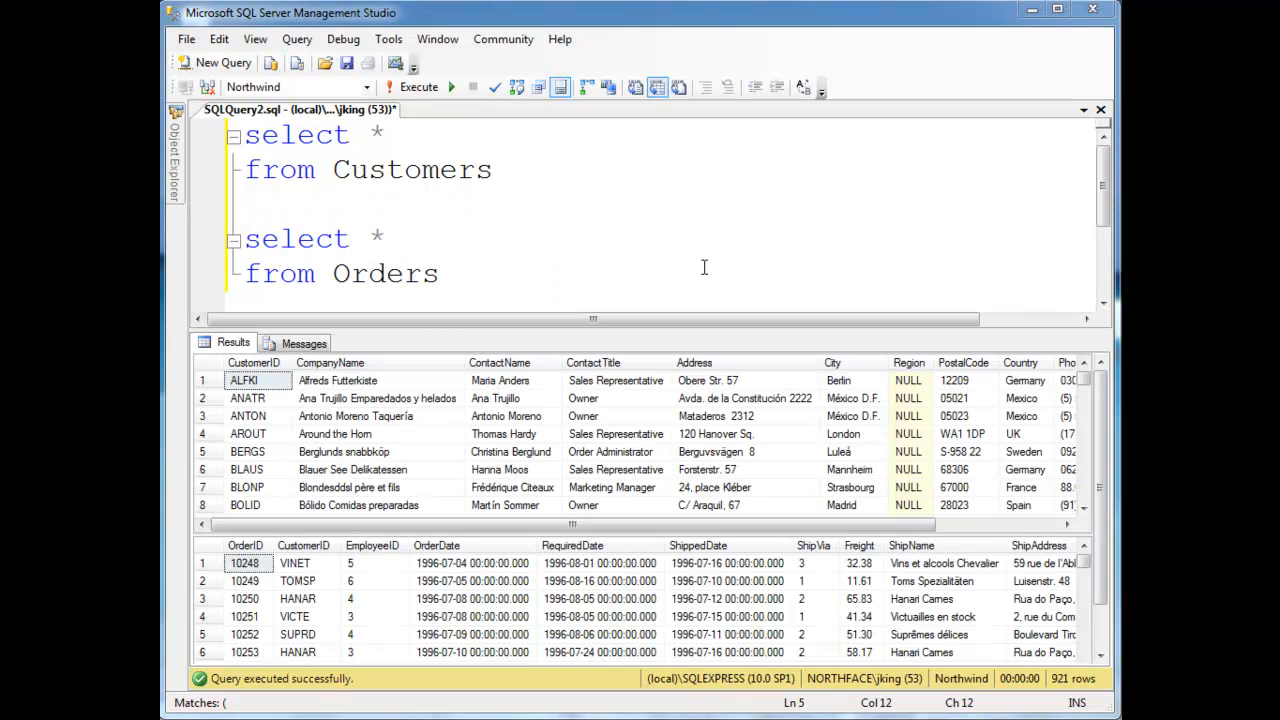
{"action": "mouse_move", "coordinate": [722, 372]}
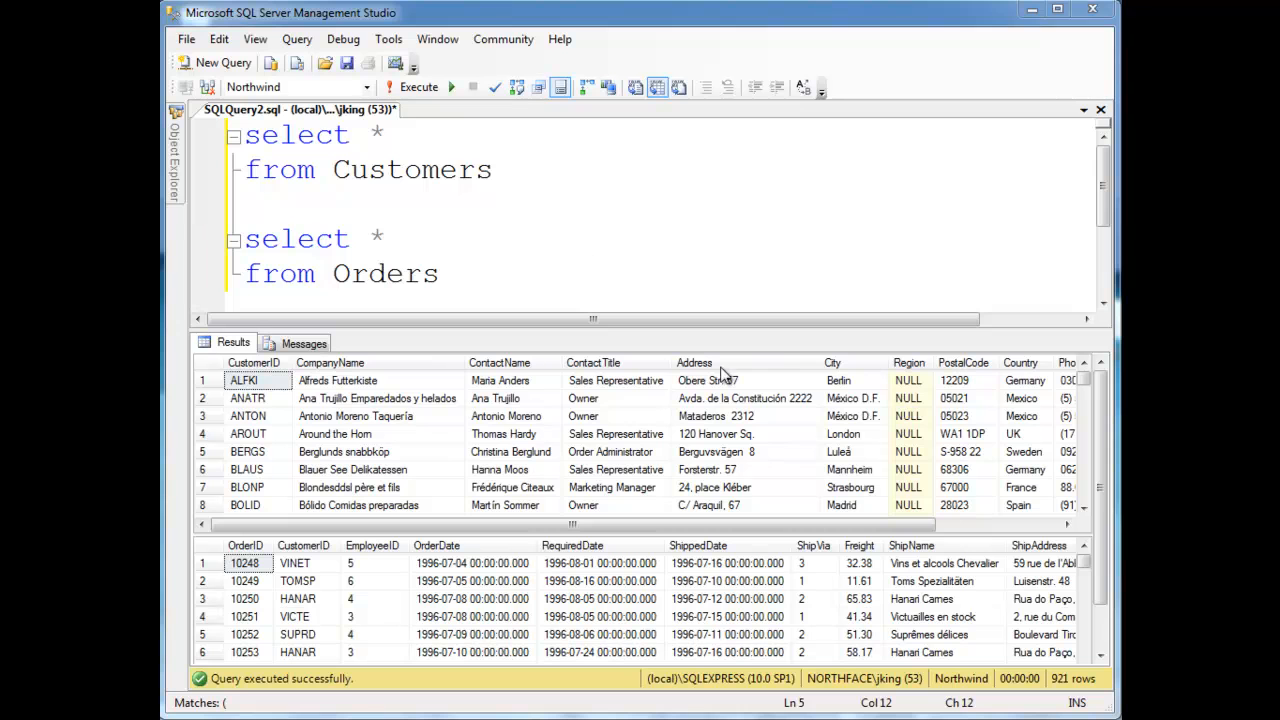
{"action": "mouse_move", "coordinate": [1030, 400]}
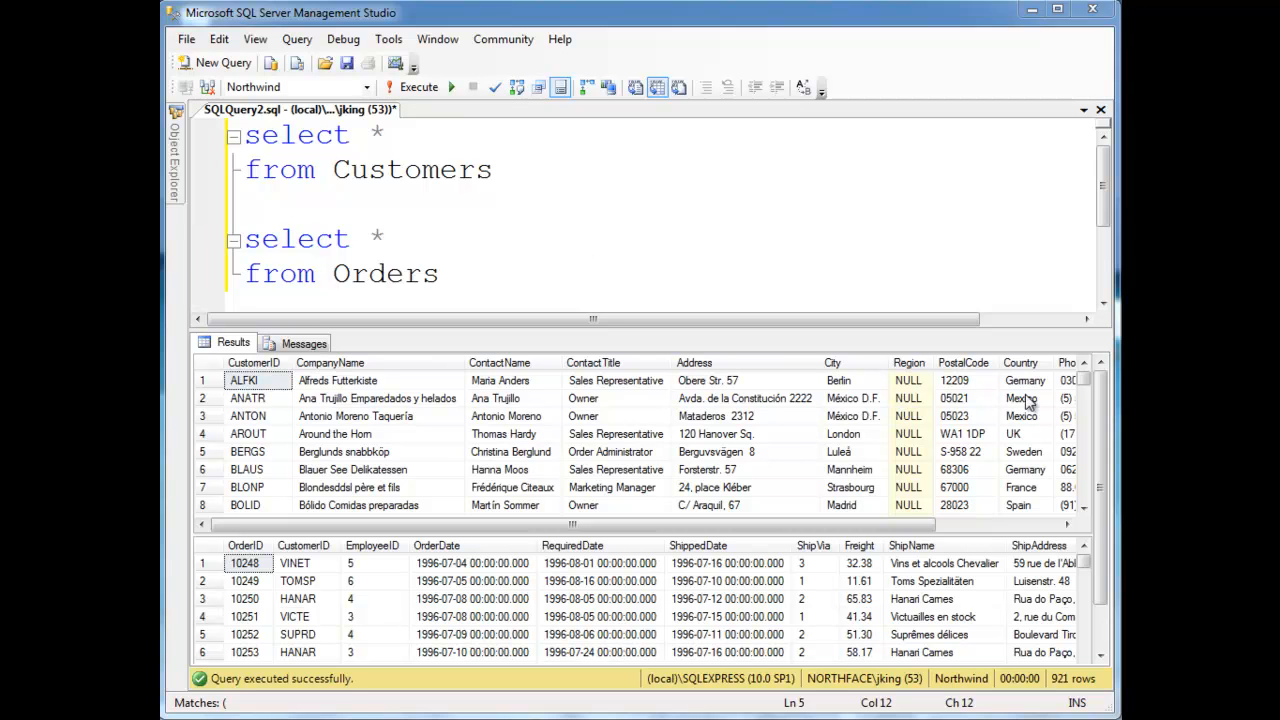
{"action": "mouse_move", "coordinate": [384, 274]}
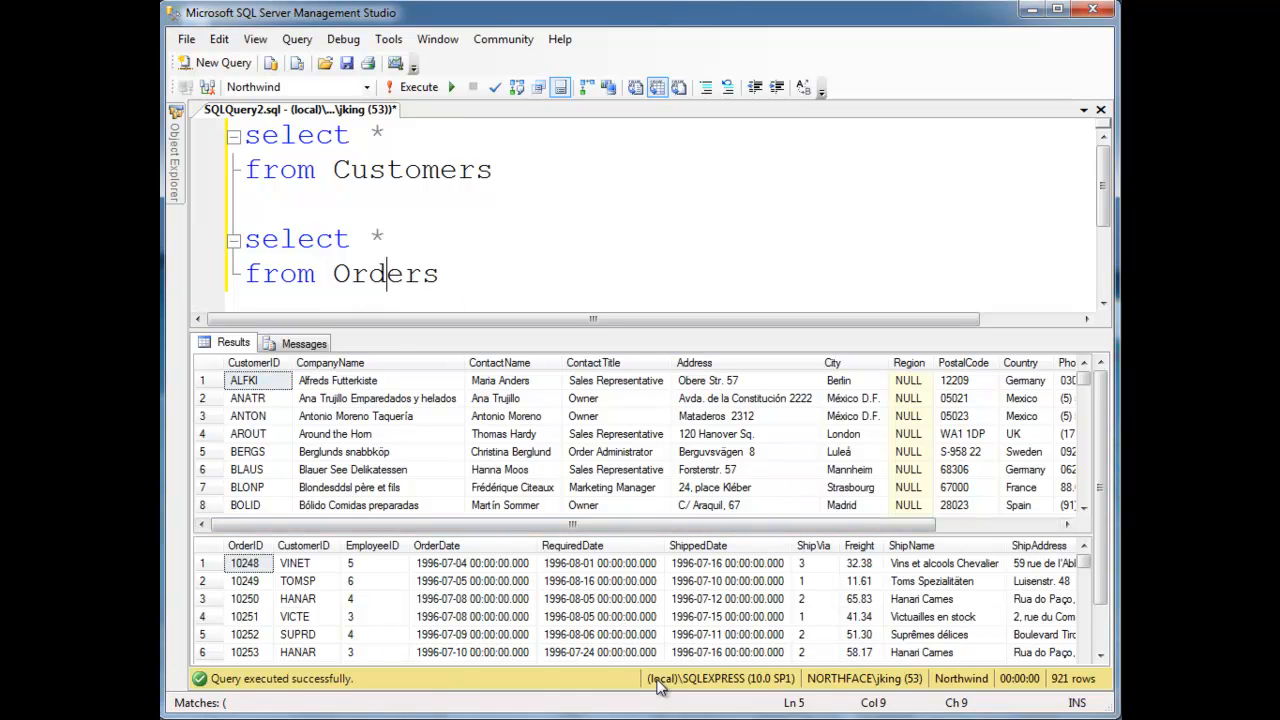
{"action": "scroll", "scroll_direction": "down", "scroll_amount": 3}
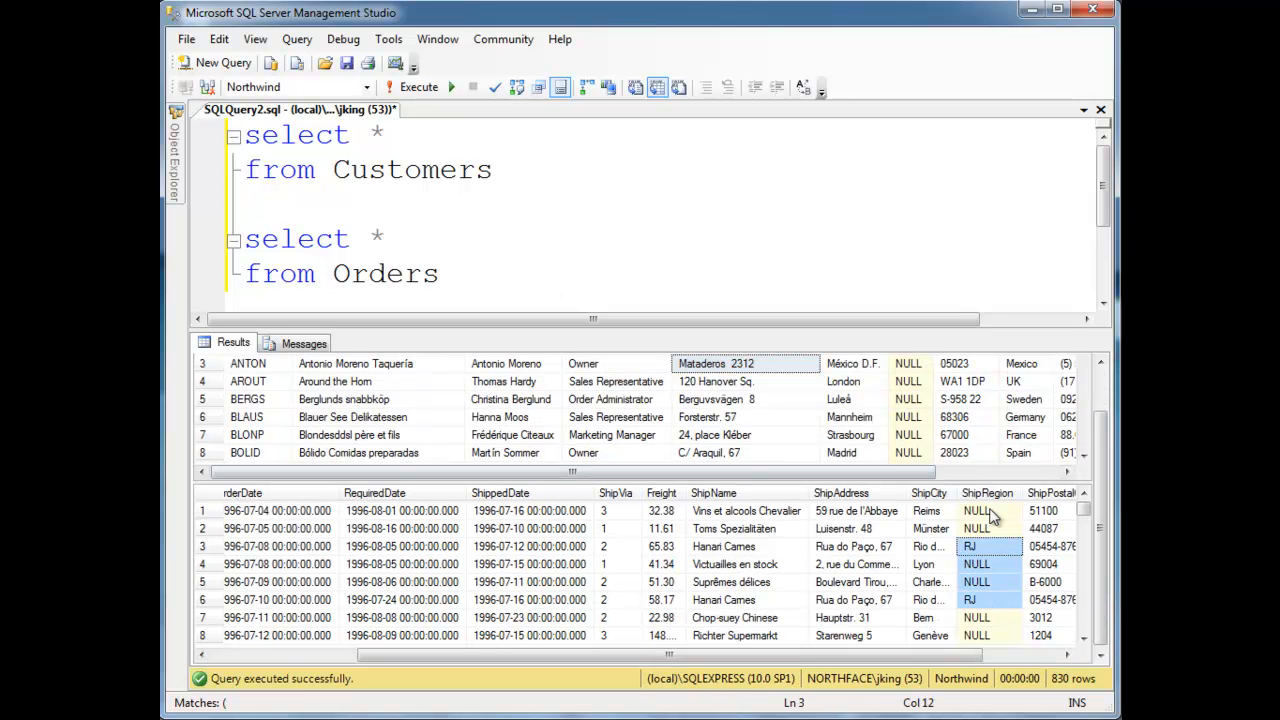
{"action": "left_click", "coordinate": [976, 510]}
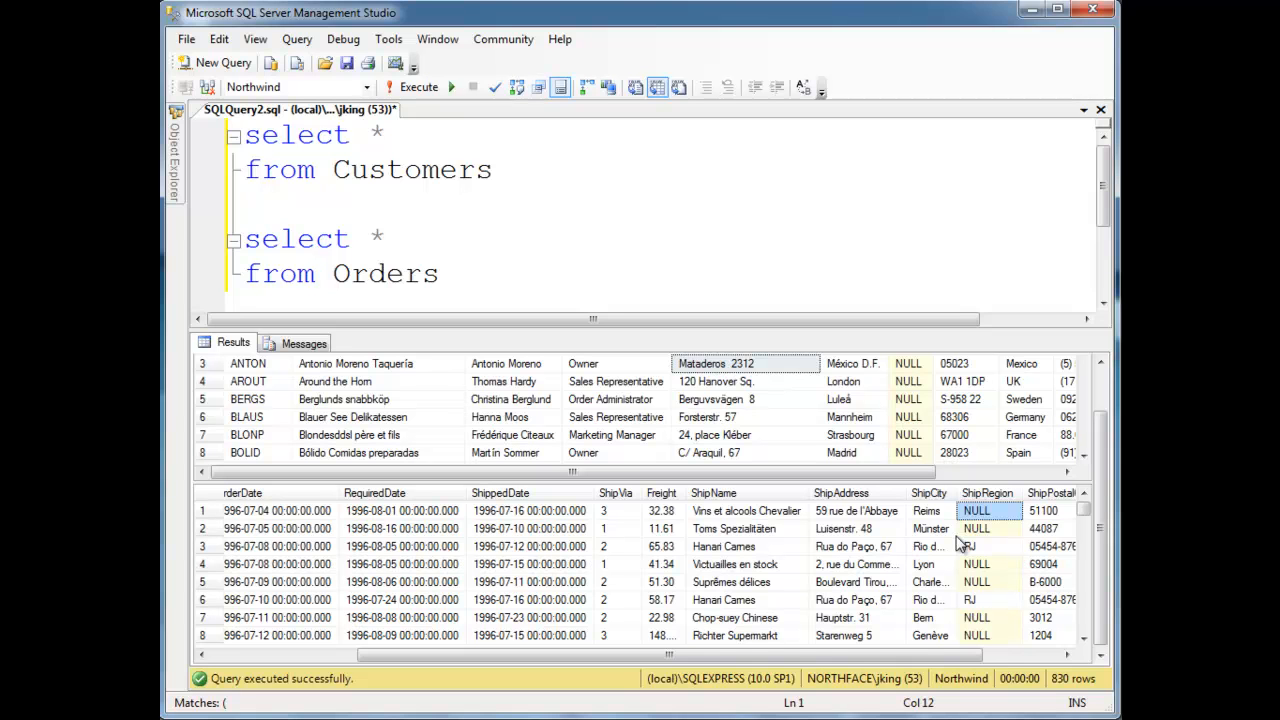
{"action": "mouse_move", "coordinate": [964, 380]}
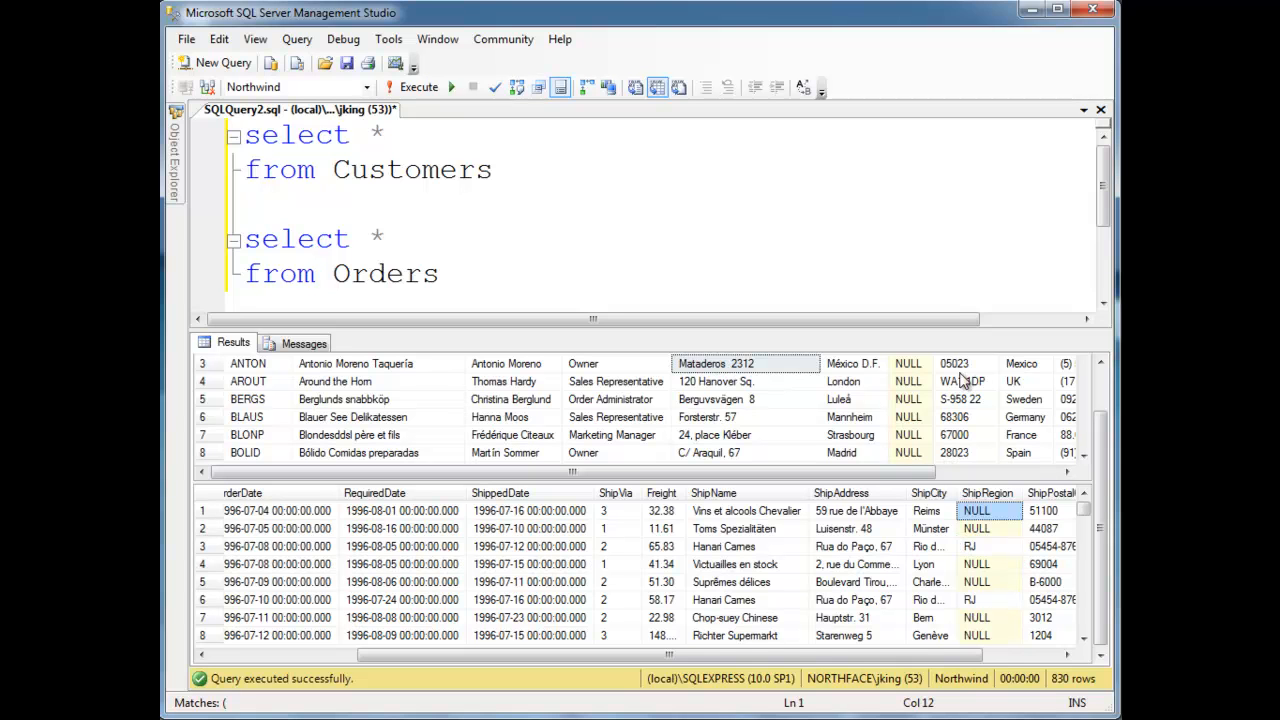
Alias Customers as c and add WHERE EXISTS (SELECT * FROM orders o WHERE c.CustomerID = o.CustomerID
{"action": "left_click", "coordinate": [492, 170]}
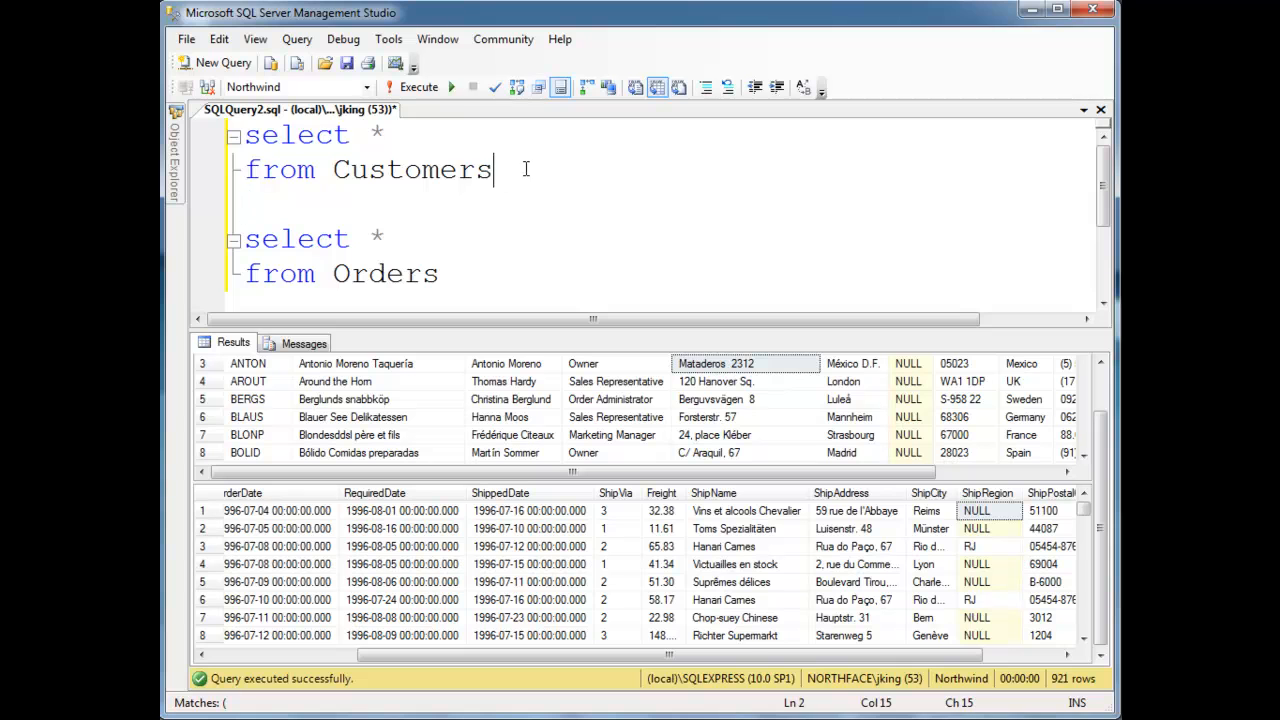
{"action": "type", "text": "d"}
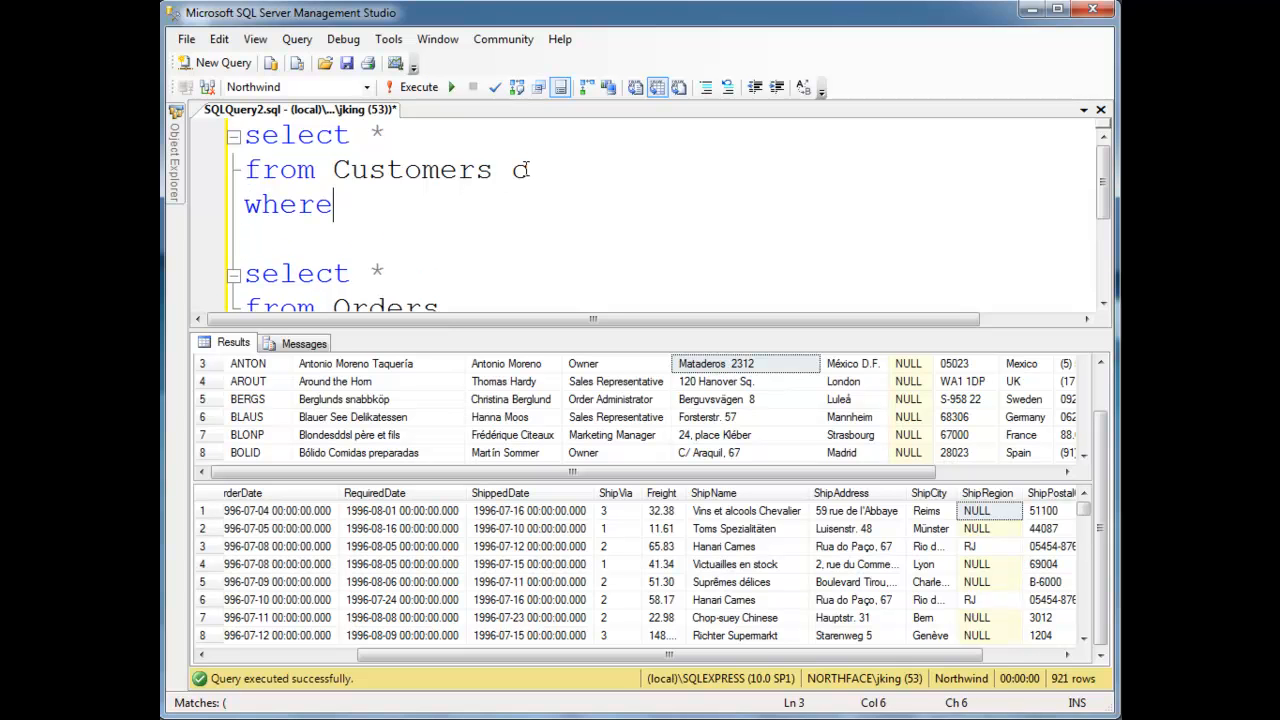
{"action": "type", "text": "e"}
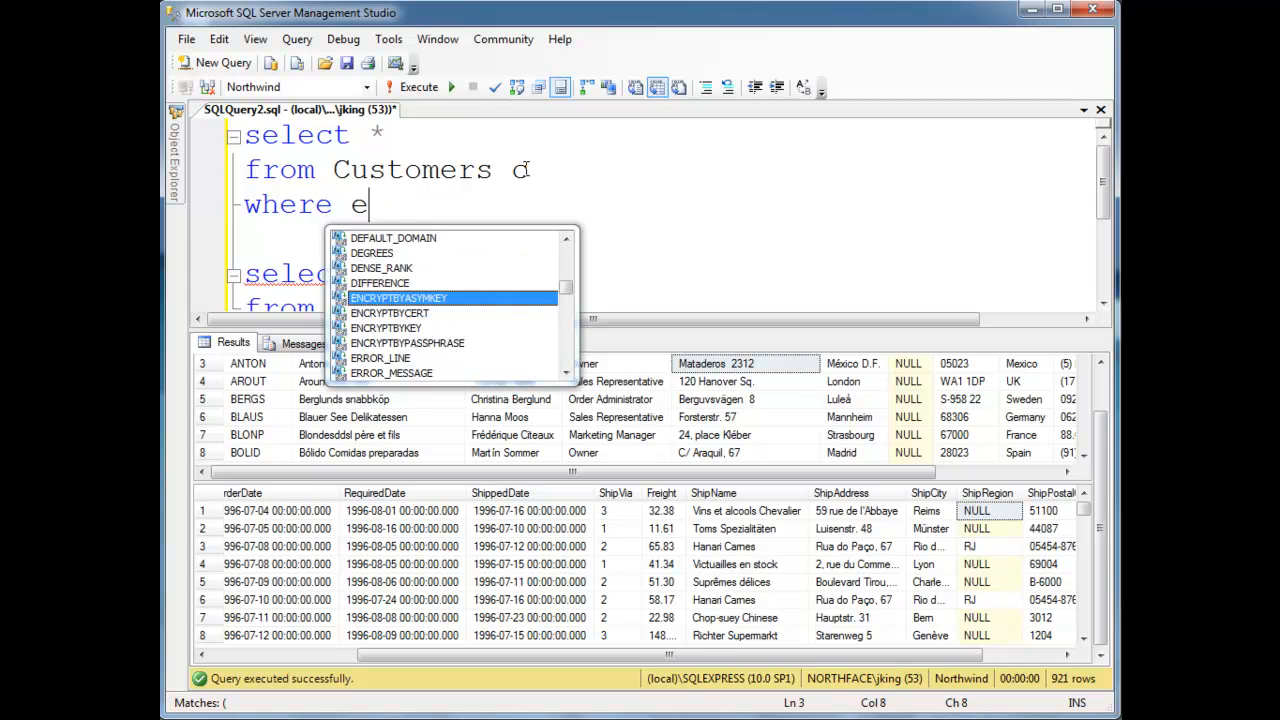
{"action": "type", "text": "xists"}
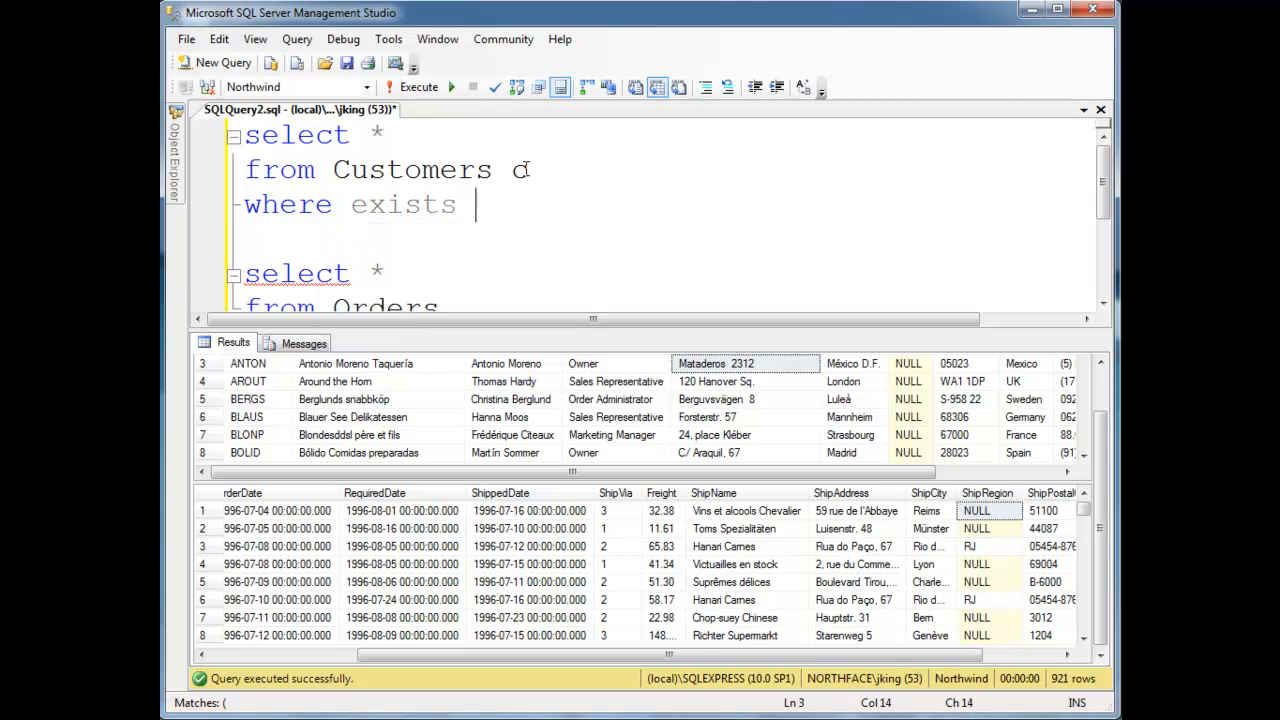
{"action": "type", "text": "( selec"}
{"action": "type", "text": "w"}
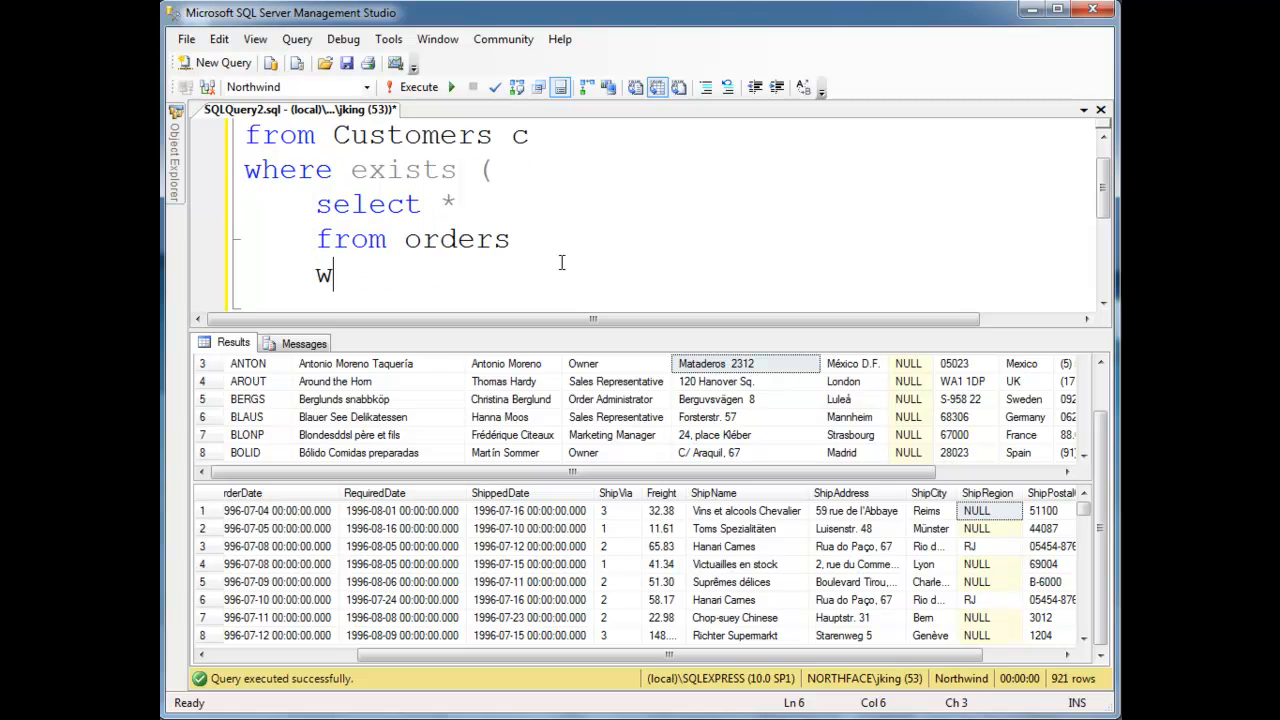
{"action": "type", "text": "here c"}
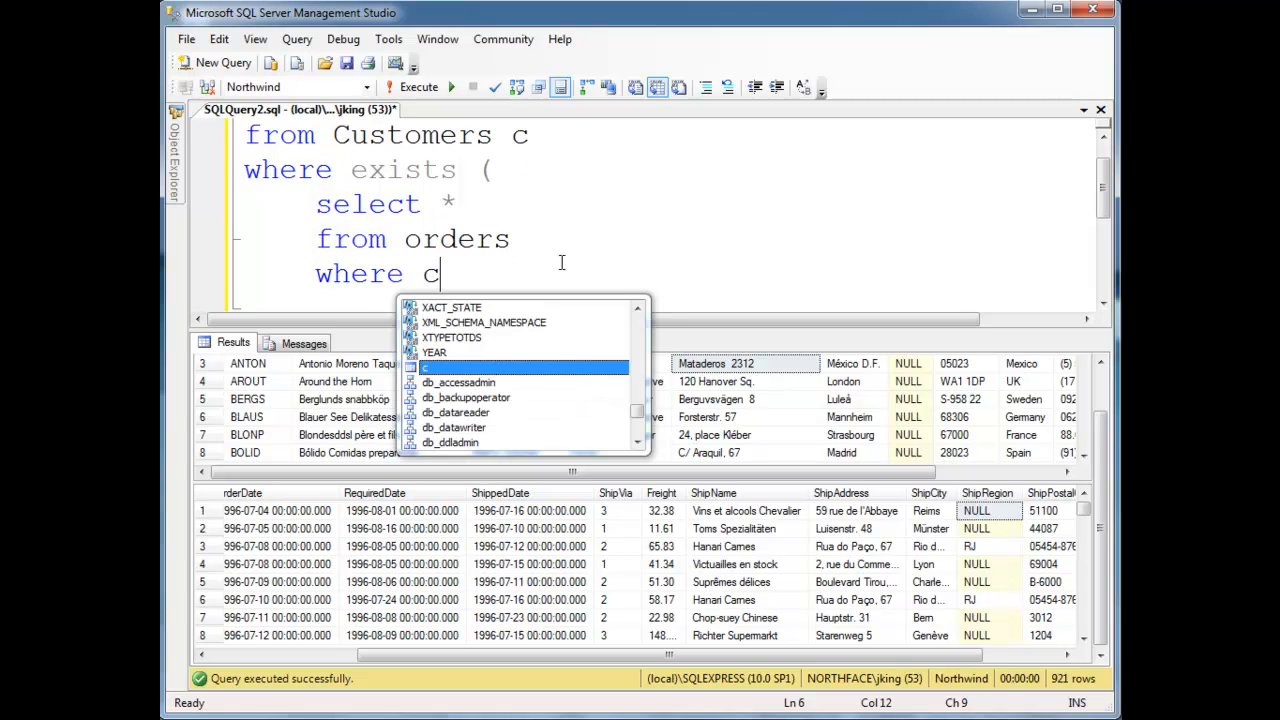
{"action": "type", "text": ".cus"}
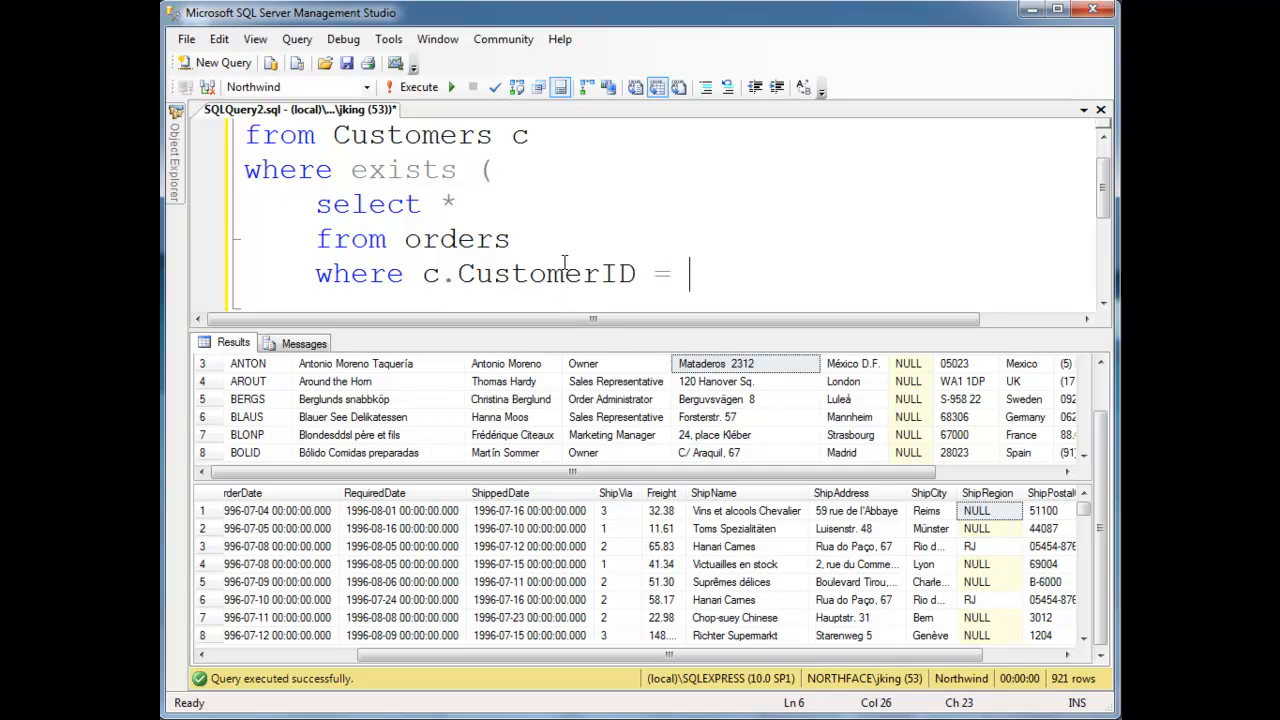
{"action": "type", "text": "o"}
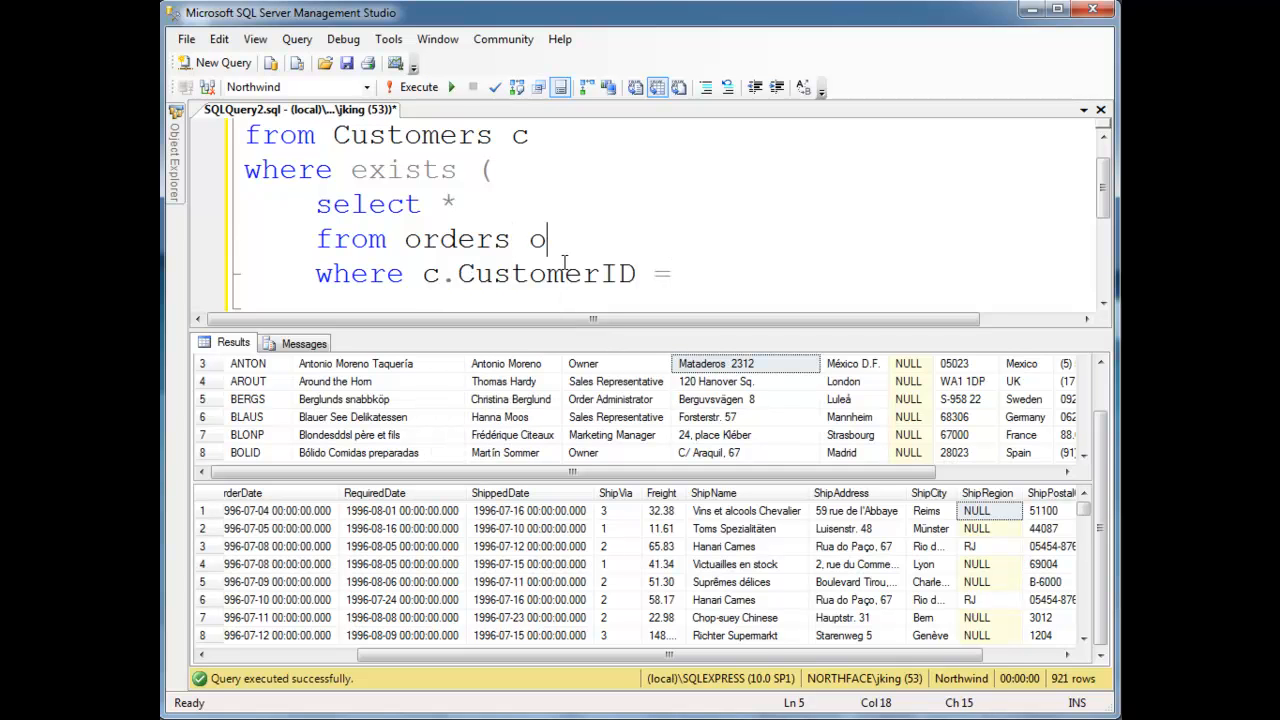
{"action": "type", "text": "o.CustomerID"}
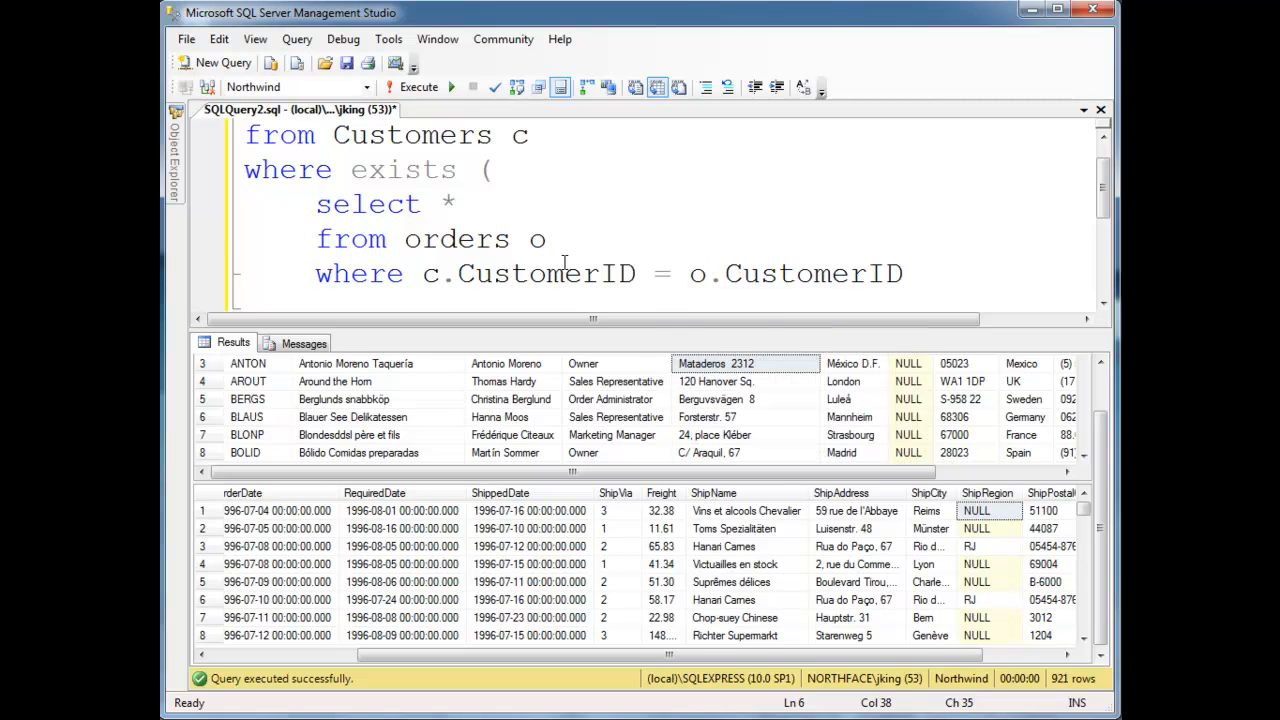
Extend the subquery condition with AND c.Country <> o.ShipCountry
{"action": "type", "text": "and"}
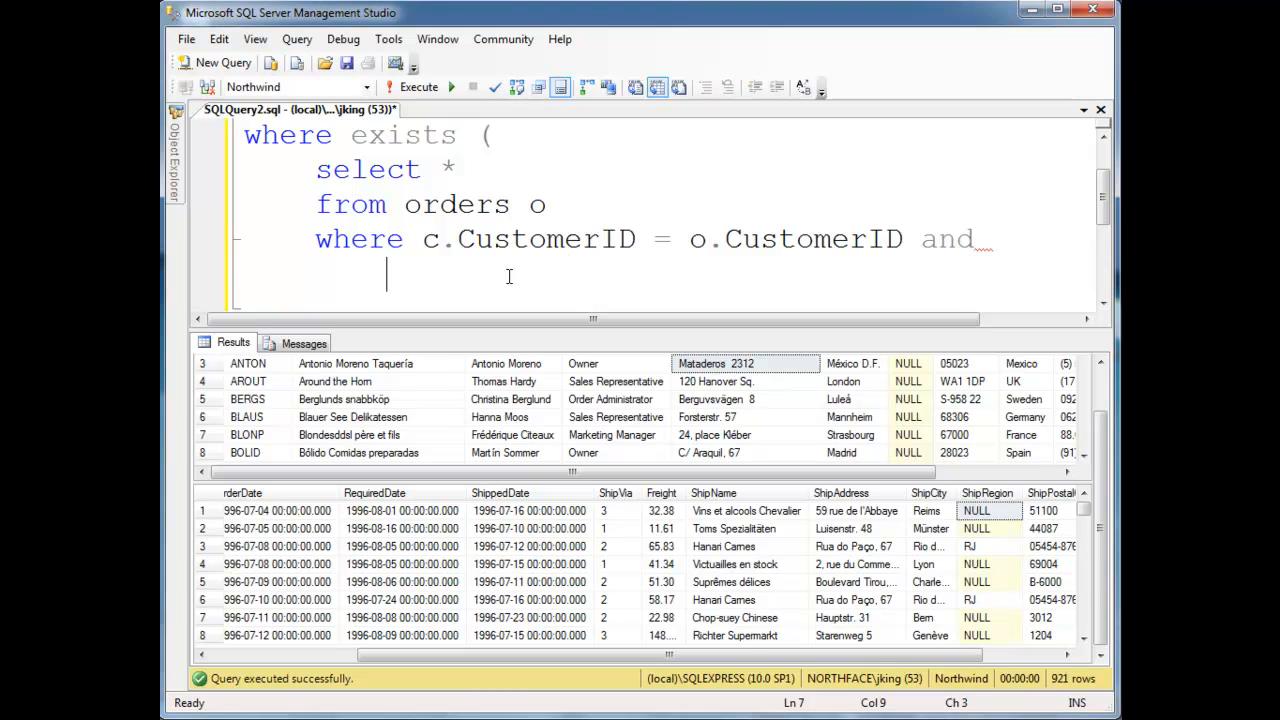
{"action": "type", "text": "c.country <>"}
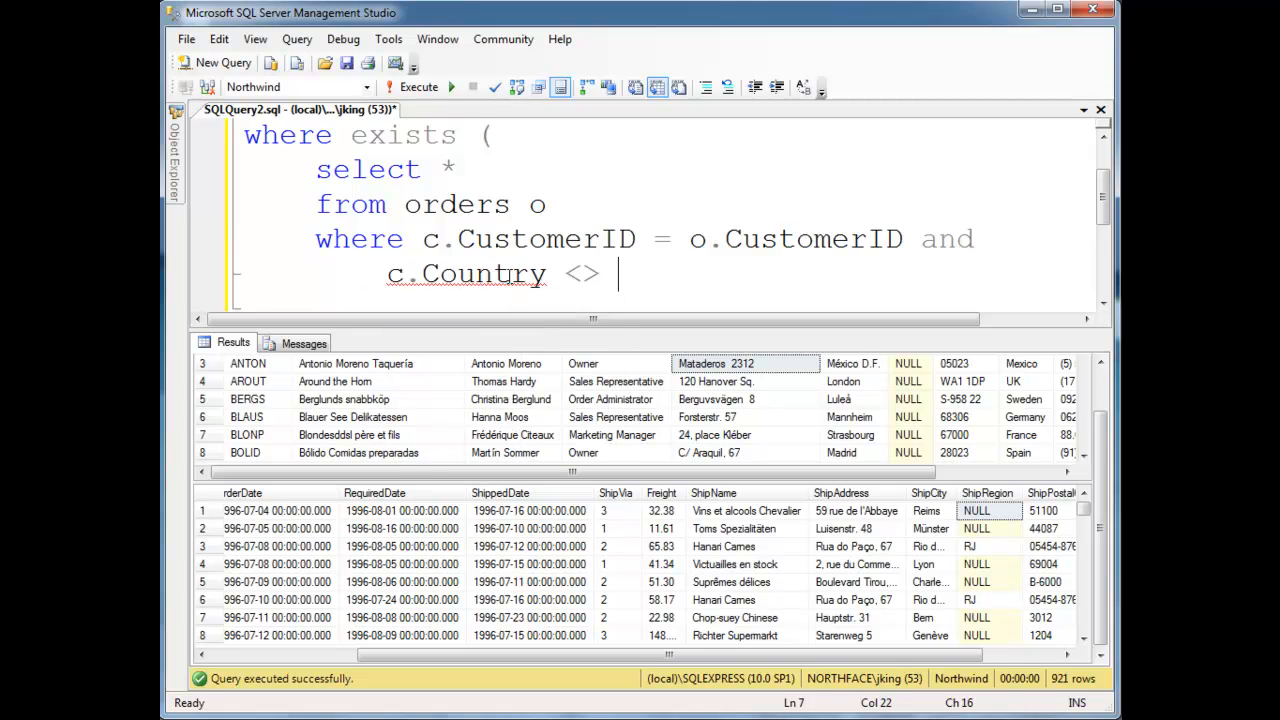
{"action": "type", "text": "o.shipCountry"}
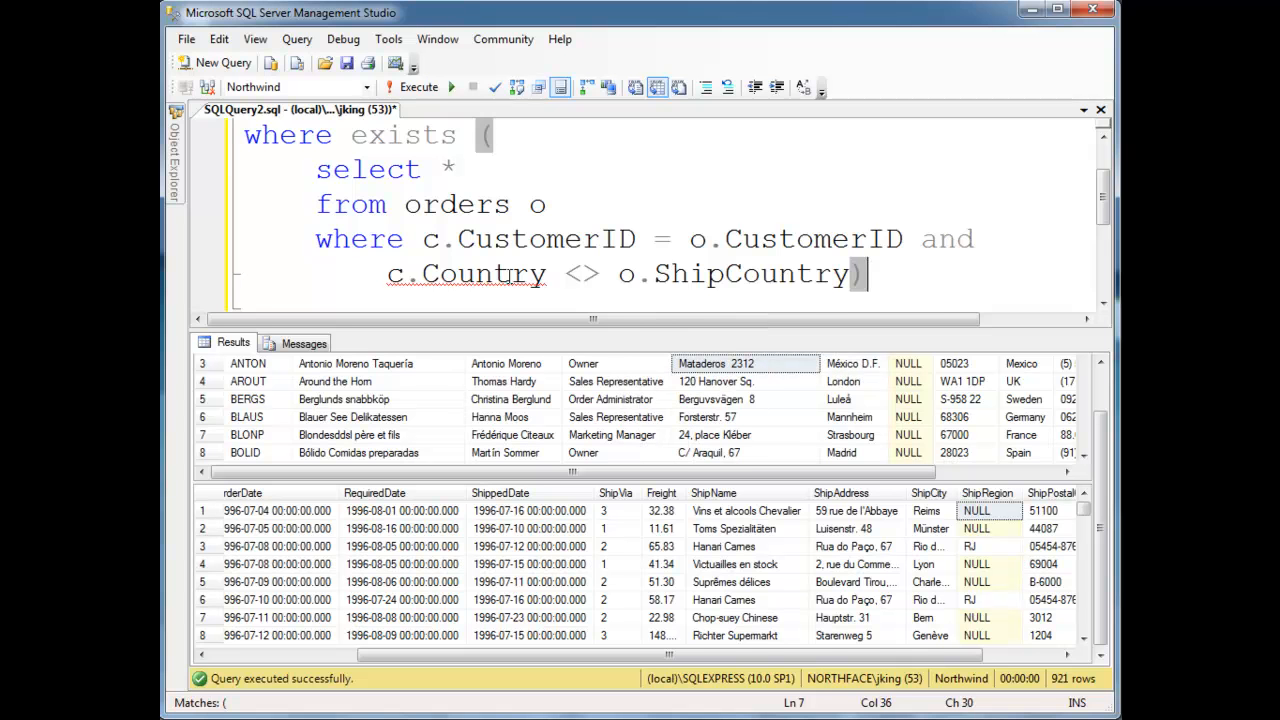
{"action": "scroll", "scroll_direction": "down", "scroll_amount": 3}
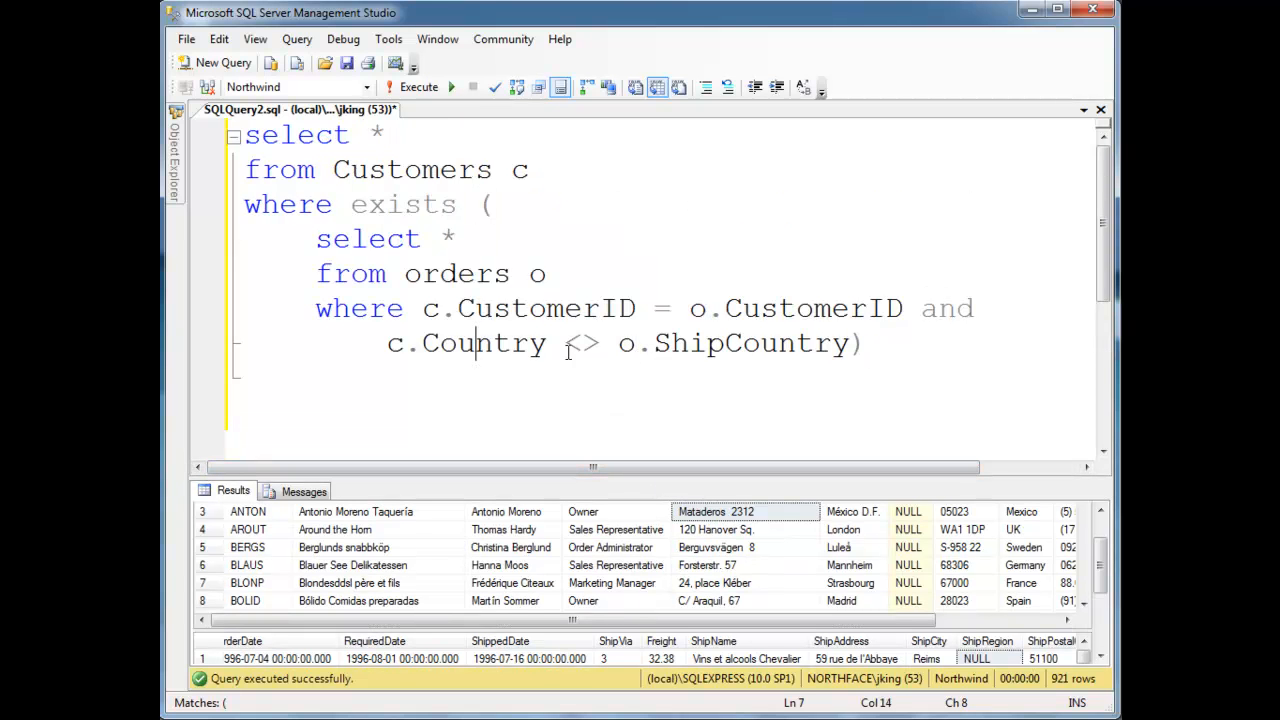
Execute the EXISTS query and confirm it returns zero customer rows
{"action": "left_click", "coordinate": [776, 344]}
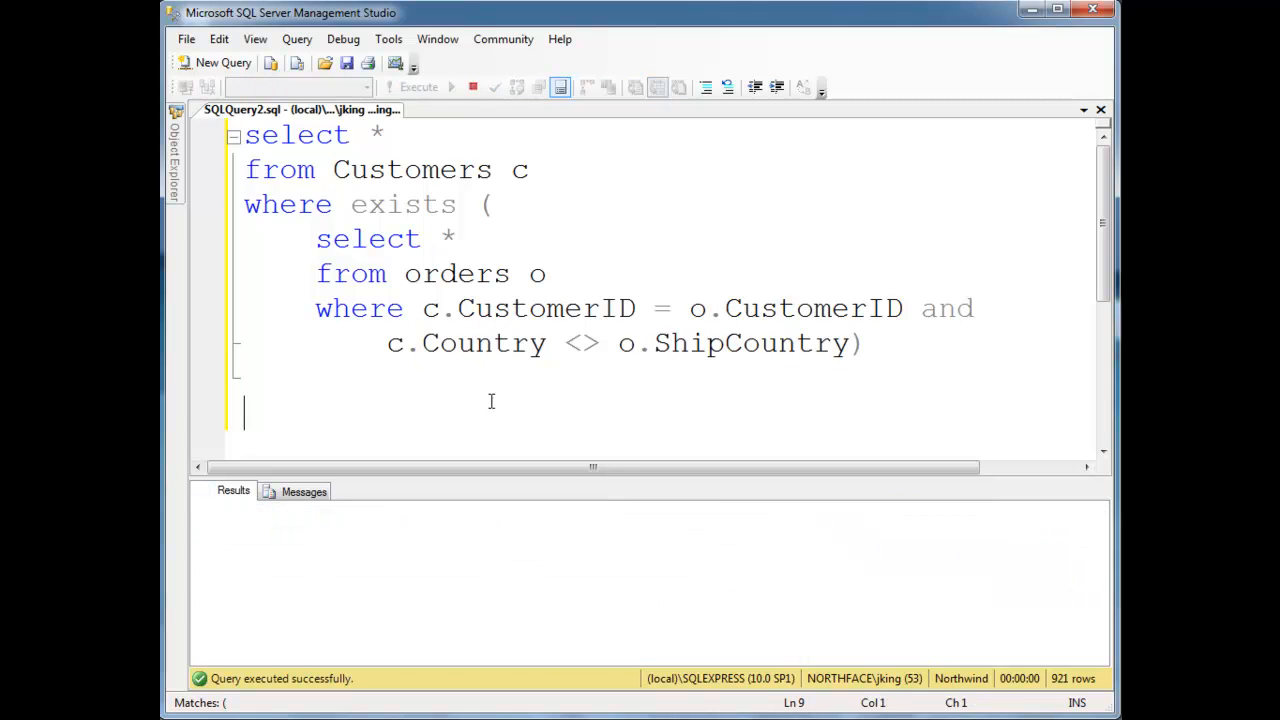
{"action": "left_click", "coordinate": [404, 88]}
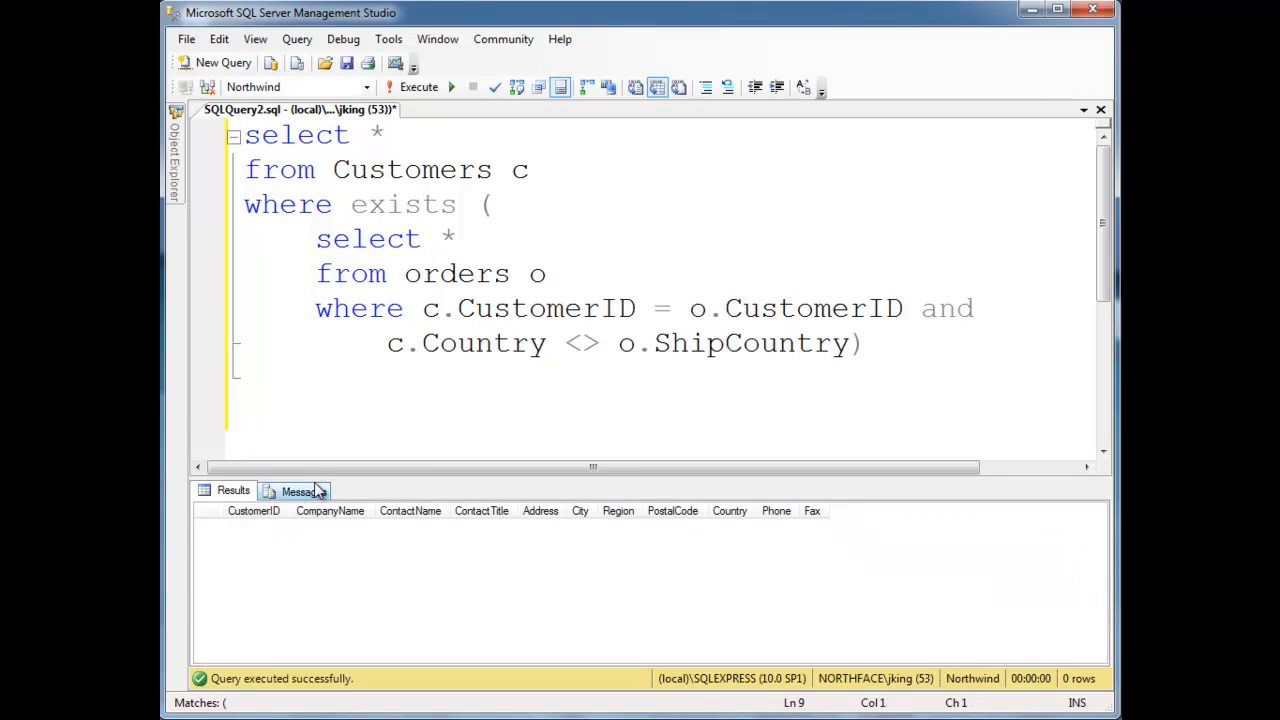
{"action": "double_click", "coordinate": [484, 344]}
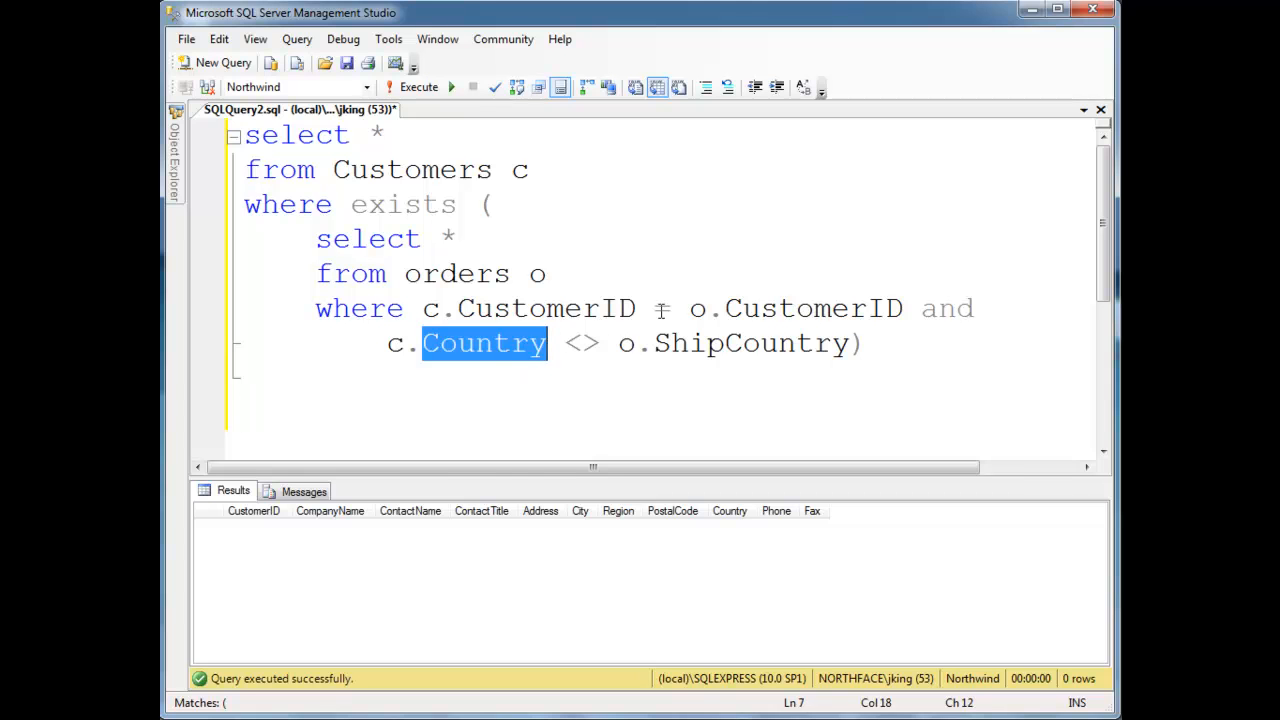
Change the comparison to c.City <> o.ShipCity and execute, returning one customer, AROUT
{"action": "type", "text": "City"}
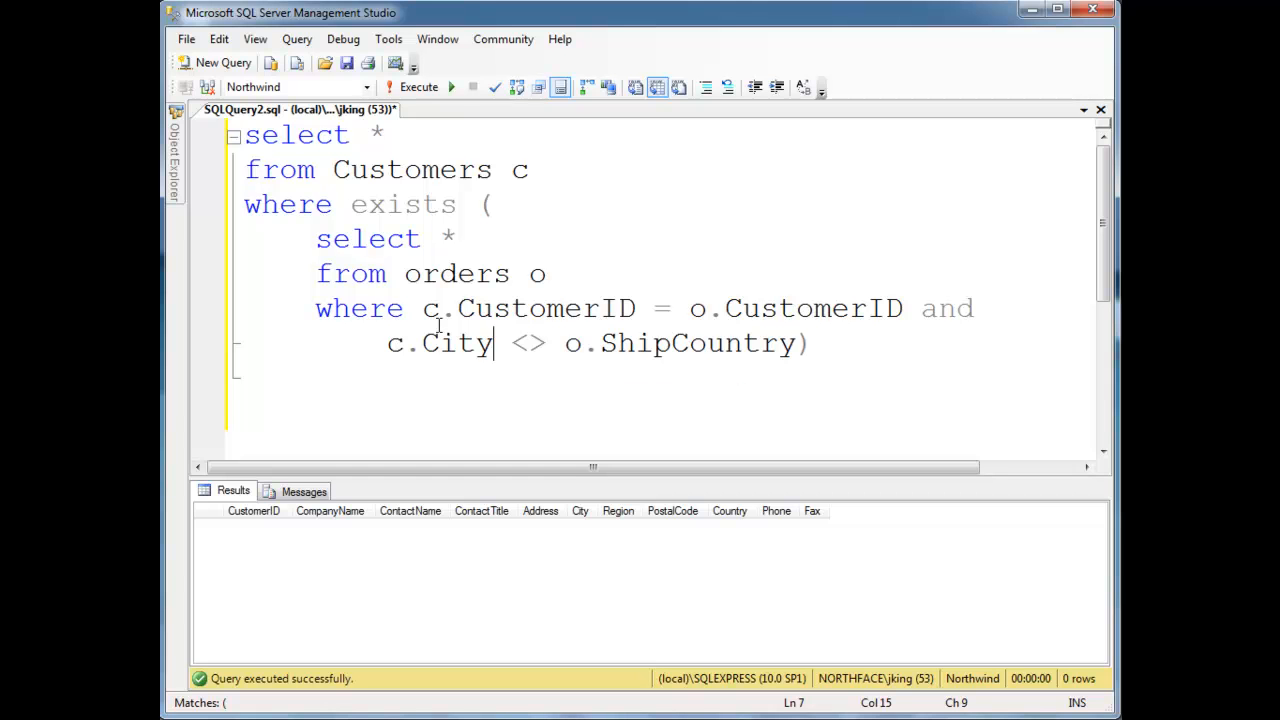
{"action": "double_click", "coordinate": [698, 344]}
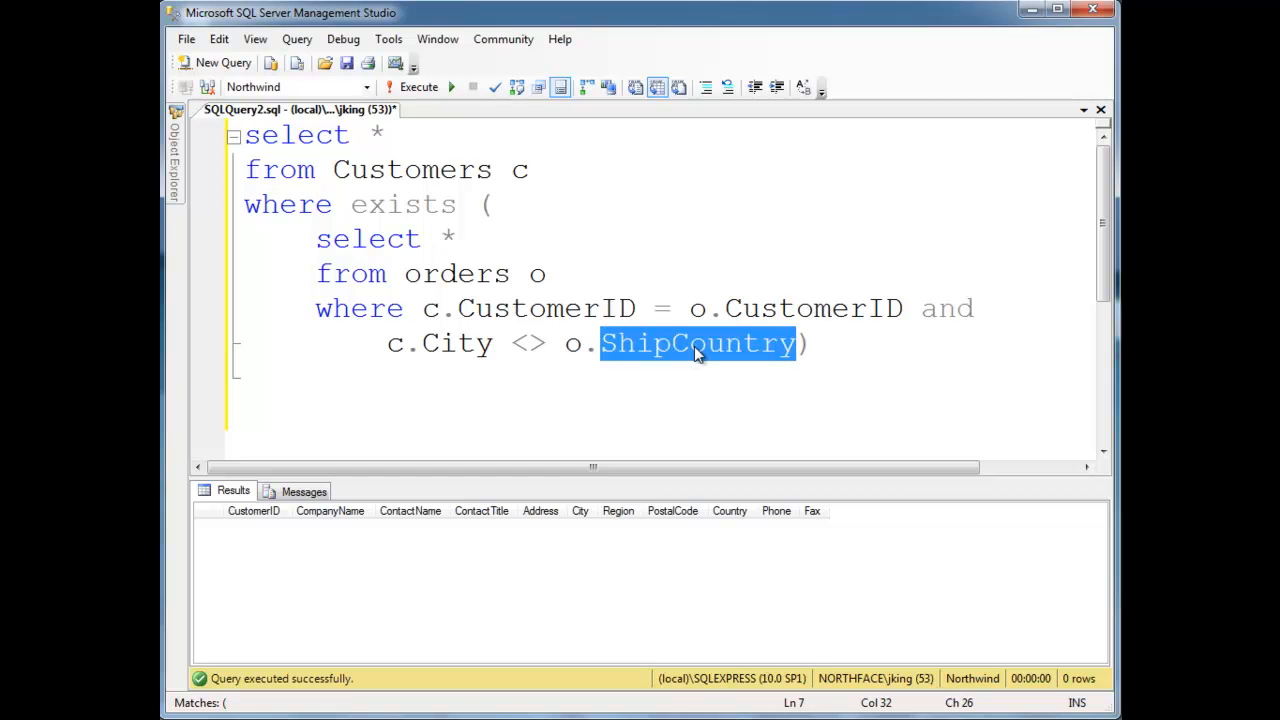
{"action": "type", "text": "shipci"}
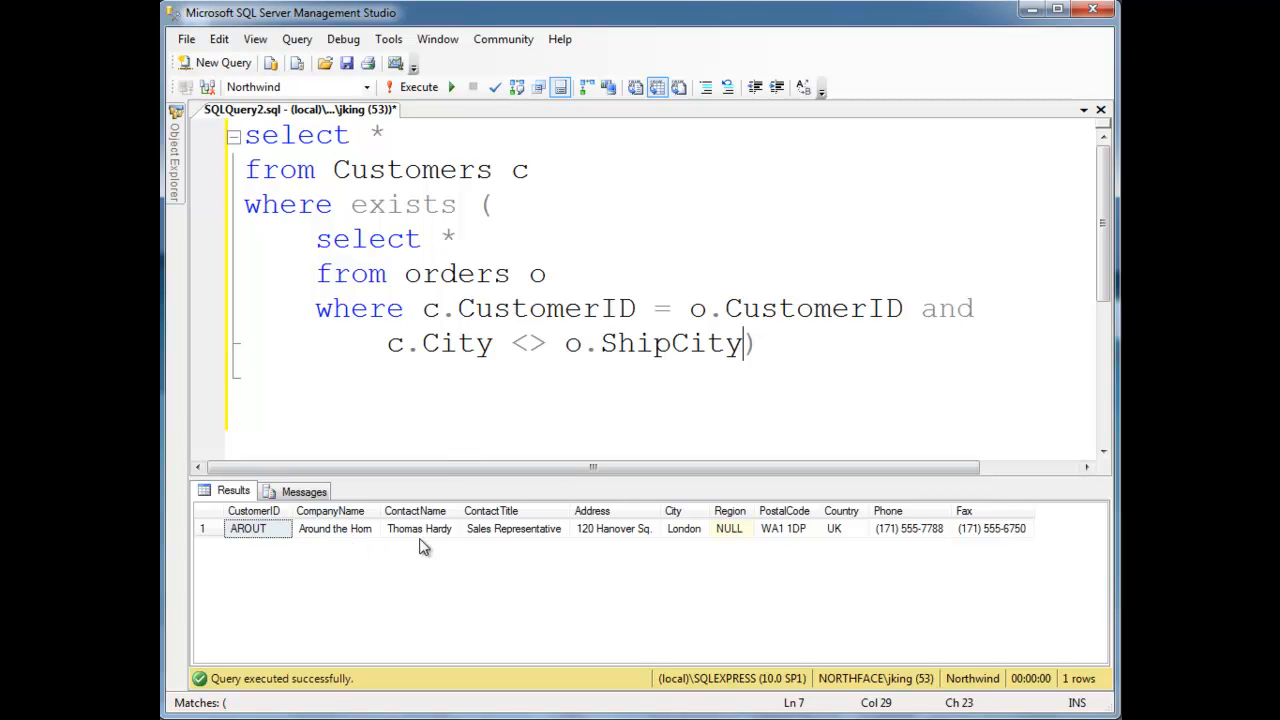
{"action": "mouse_move", "coordinate": [736, 536]}
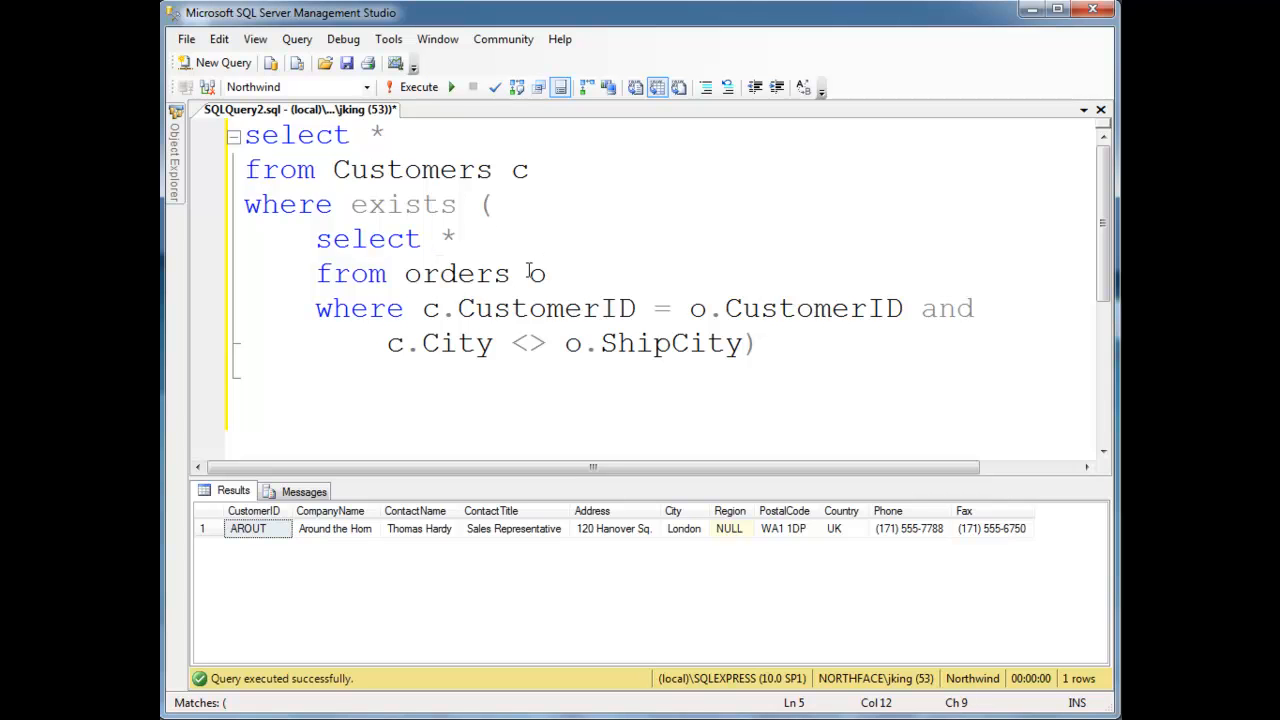
{"action": "double_click", "coordinate": [404, 204]}
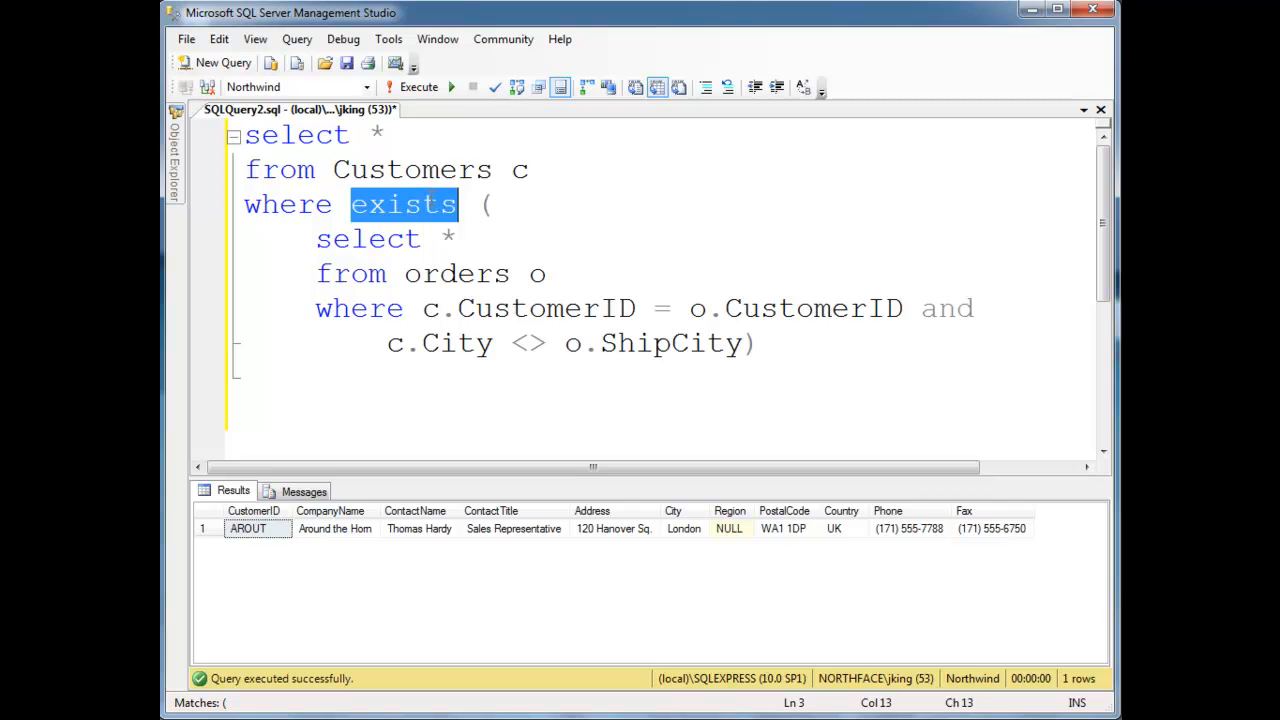
{"action": "mouse_move", "coordinate": [1024, 472]}
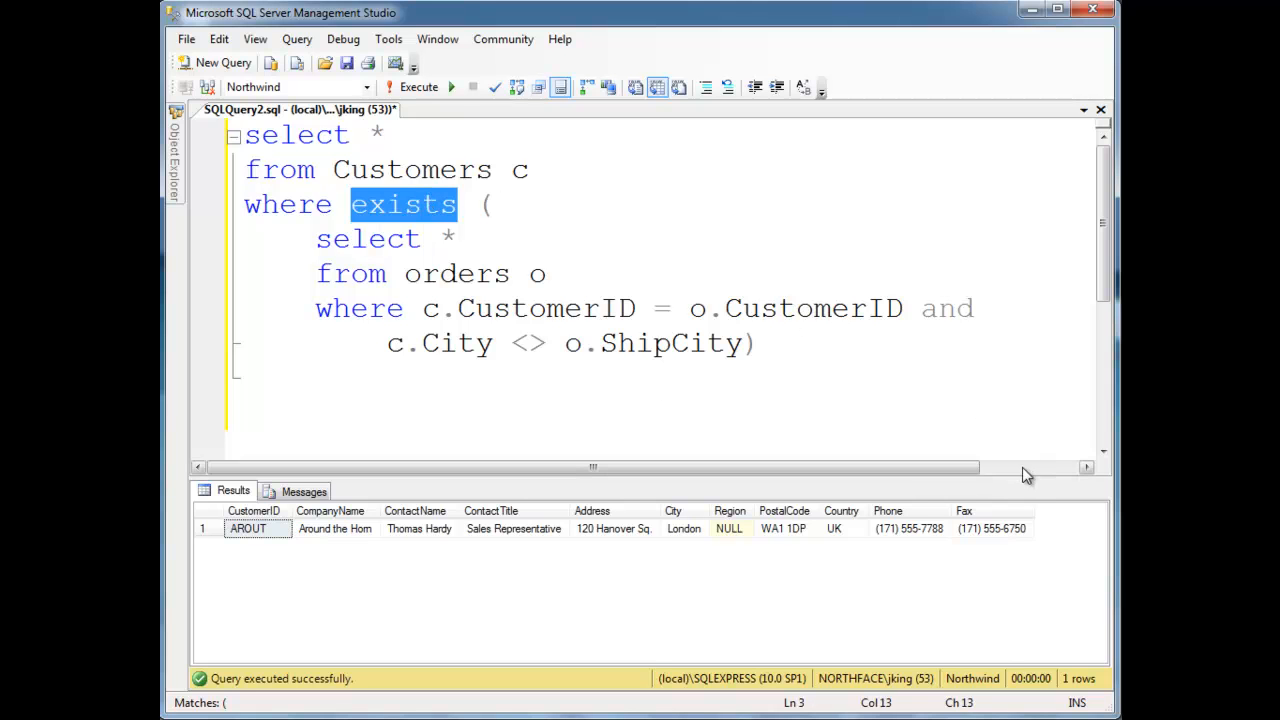